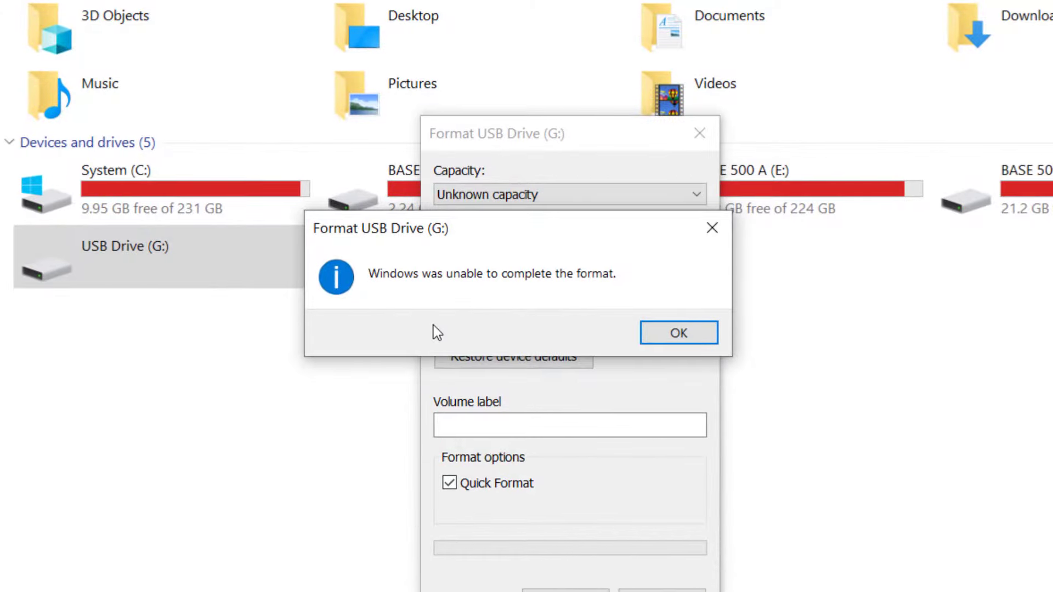
Dismiss the 'Windows was unable to complete the format' message for USB Drive (G:).
left_click(678, 332)
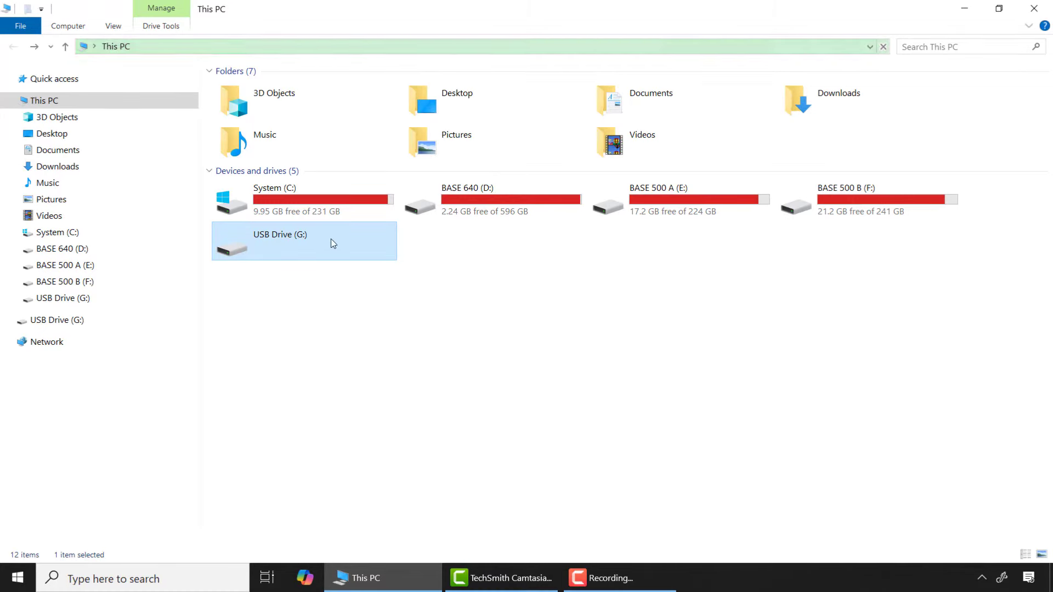
Retry formatting USB Drive (G:), accepting the data-erase warning and then the failure notice.
right_click(303, 241)
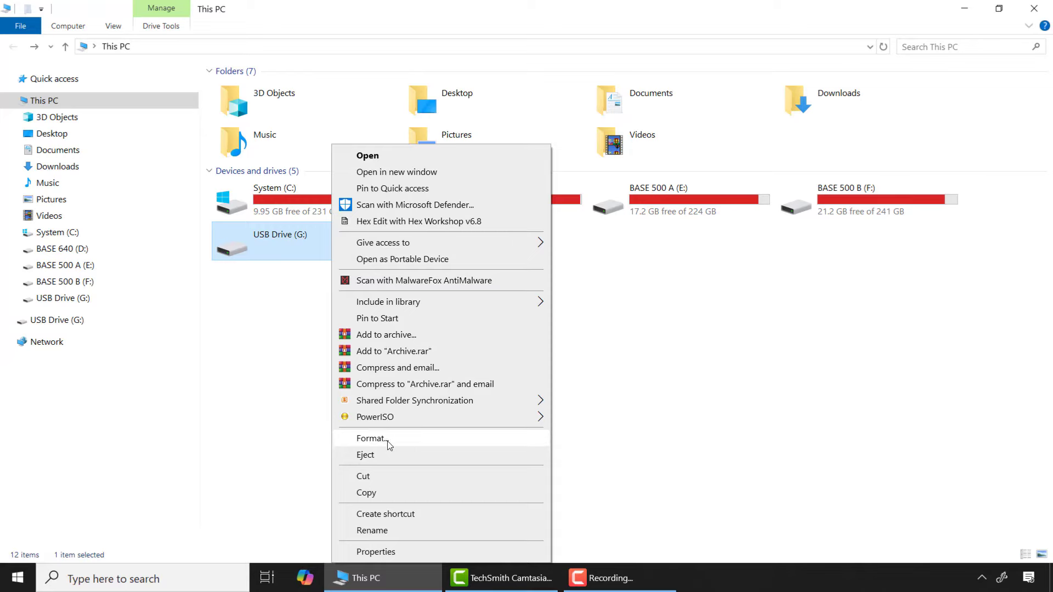
left_click(370, 438)
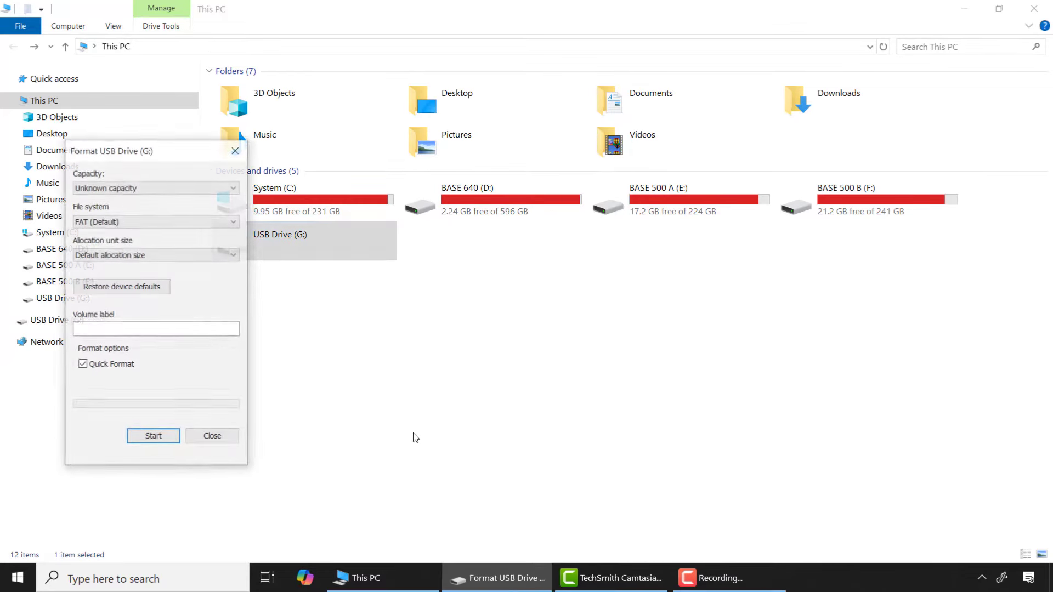
left_click_drag(111, 150, 506, 165)
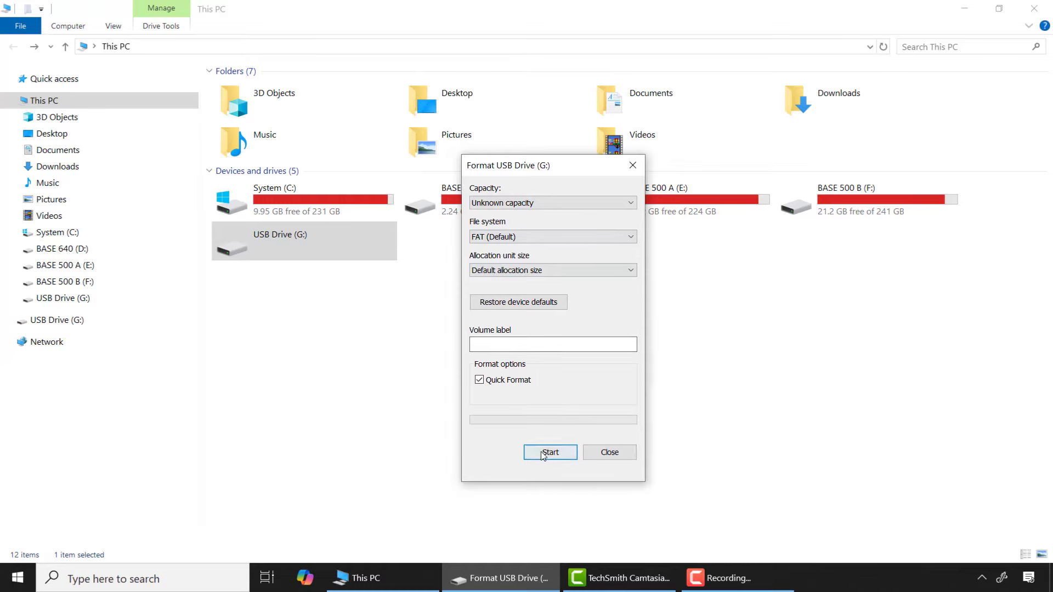
left_click(549, 452)
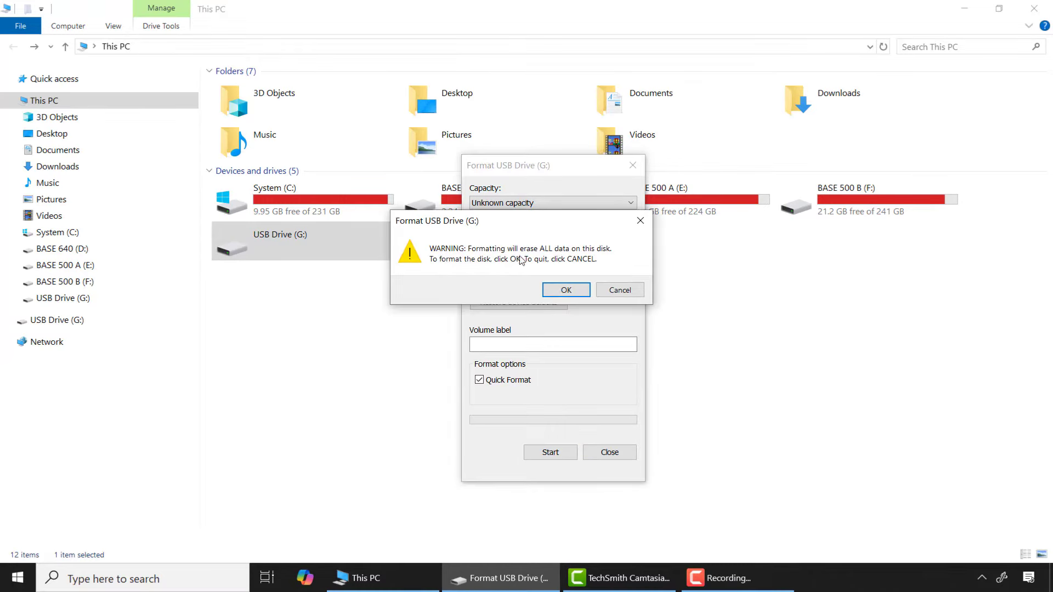
left_click(565, 290)
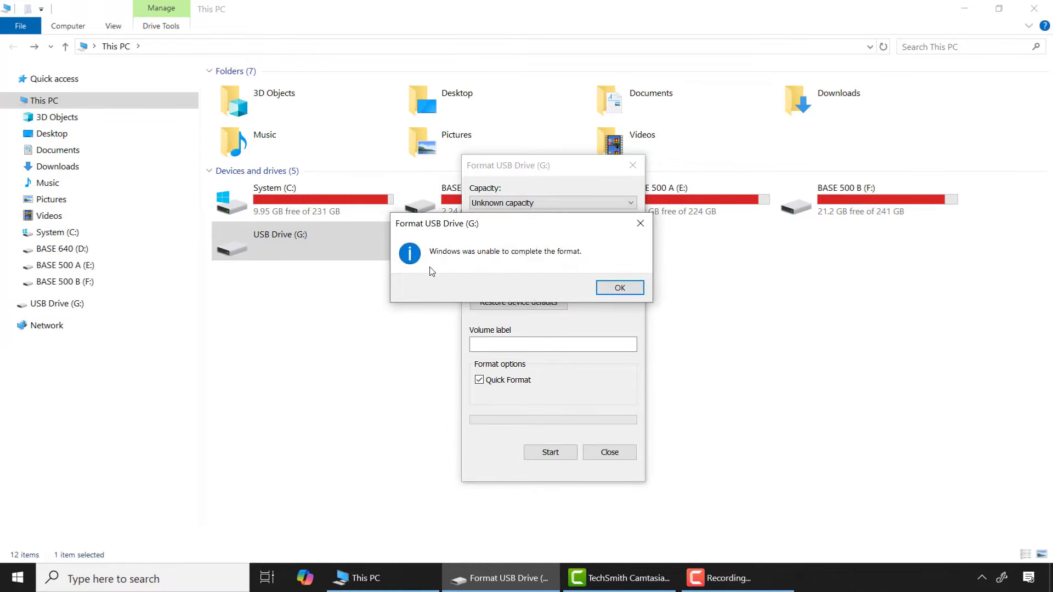
mouse_move(470, 287)
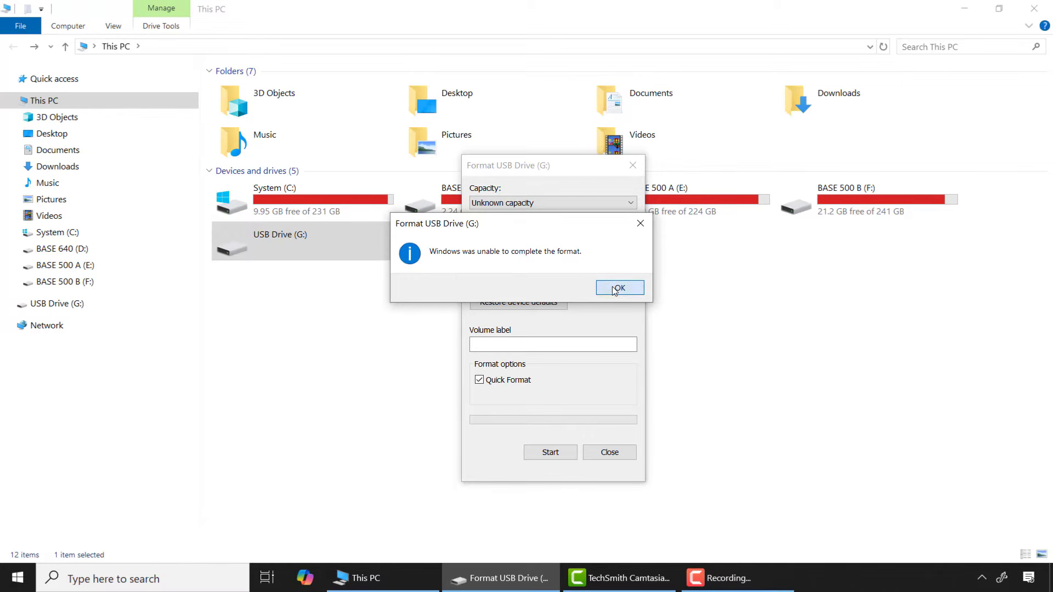
left_click(619, 288)
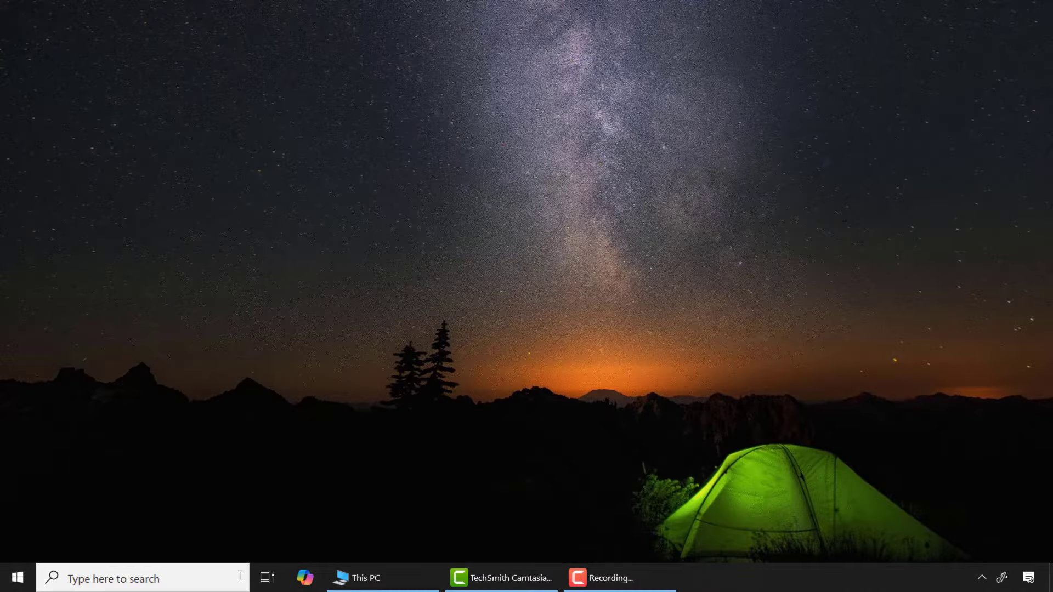
Search for diskpart and run it as administrator, approving User Account Control.
type("diskpart")
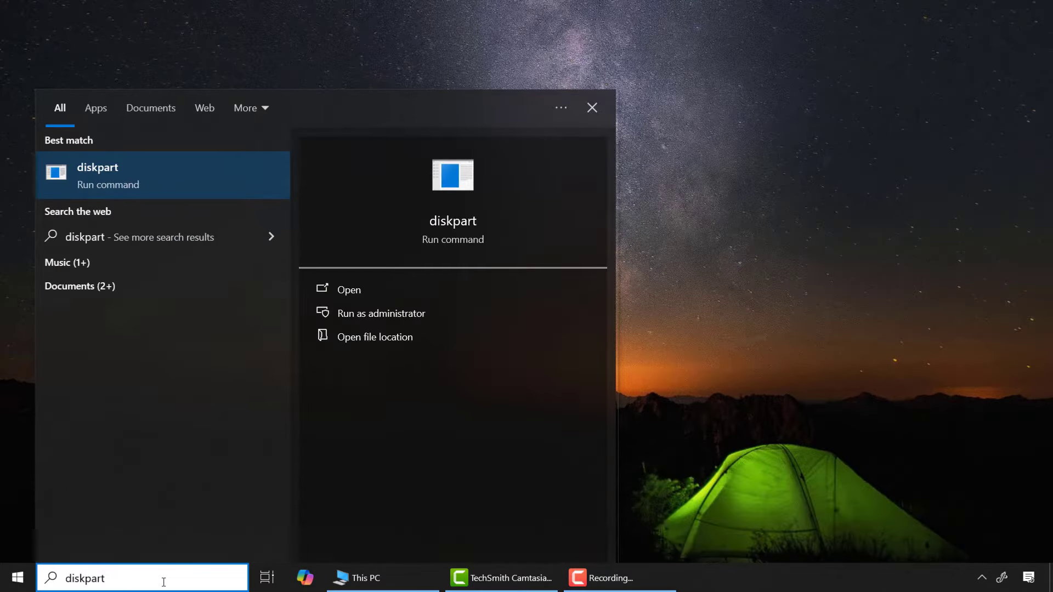
left_click(380, 313)
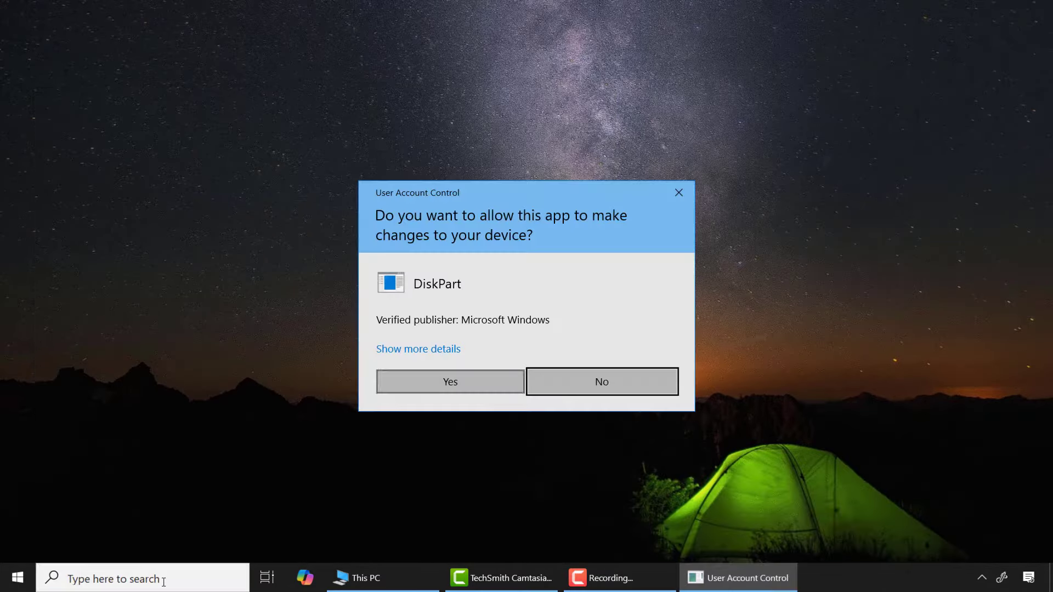
left_click(449, 380)
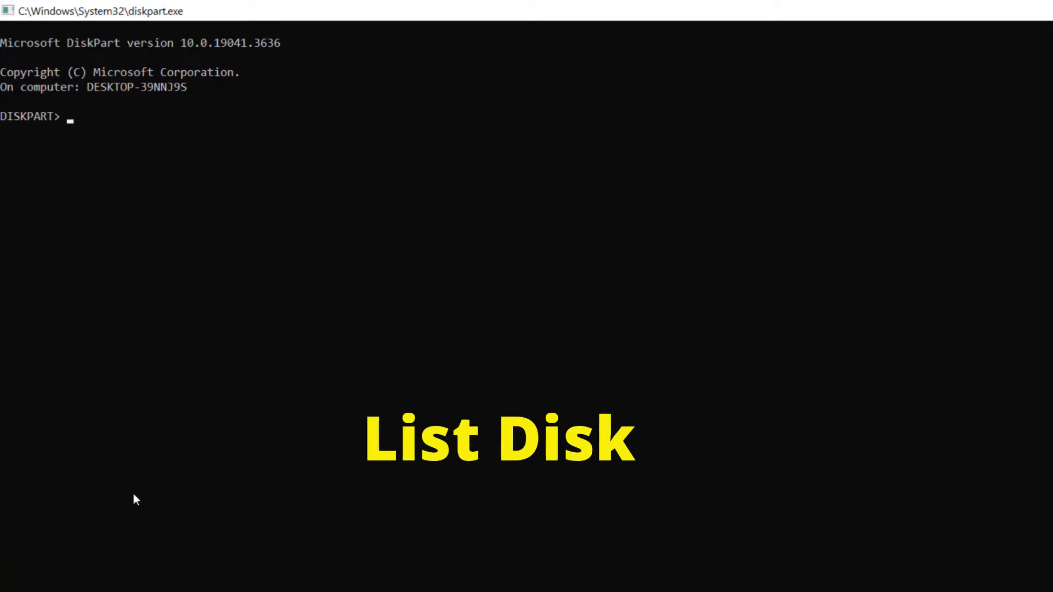
List disks, select Disk 3 (3841 MB), and list its partitions, showing none.
type("list disk")
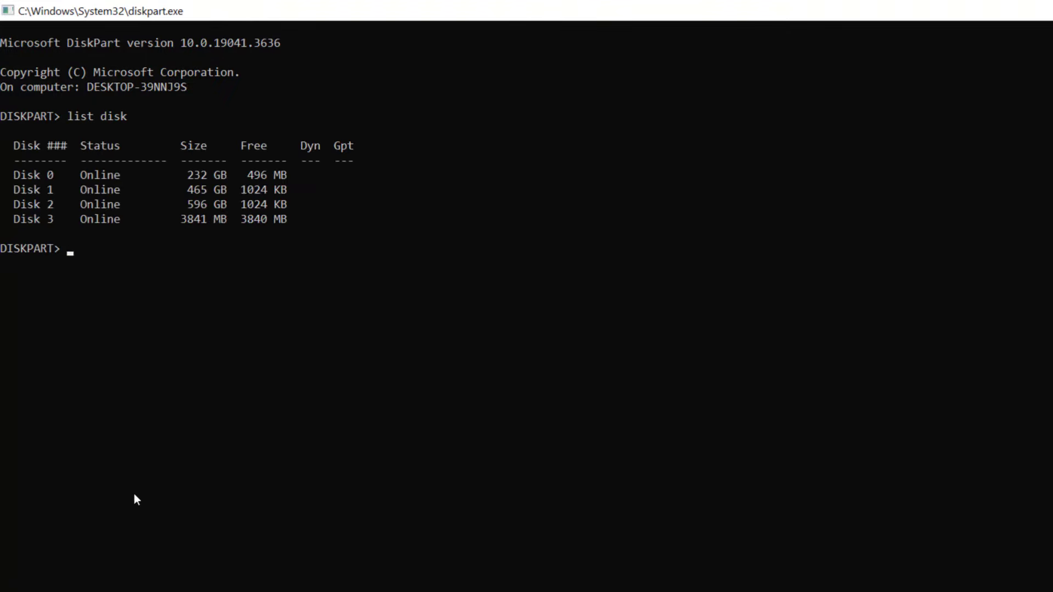
mouse_move(168, 255)
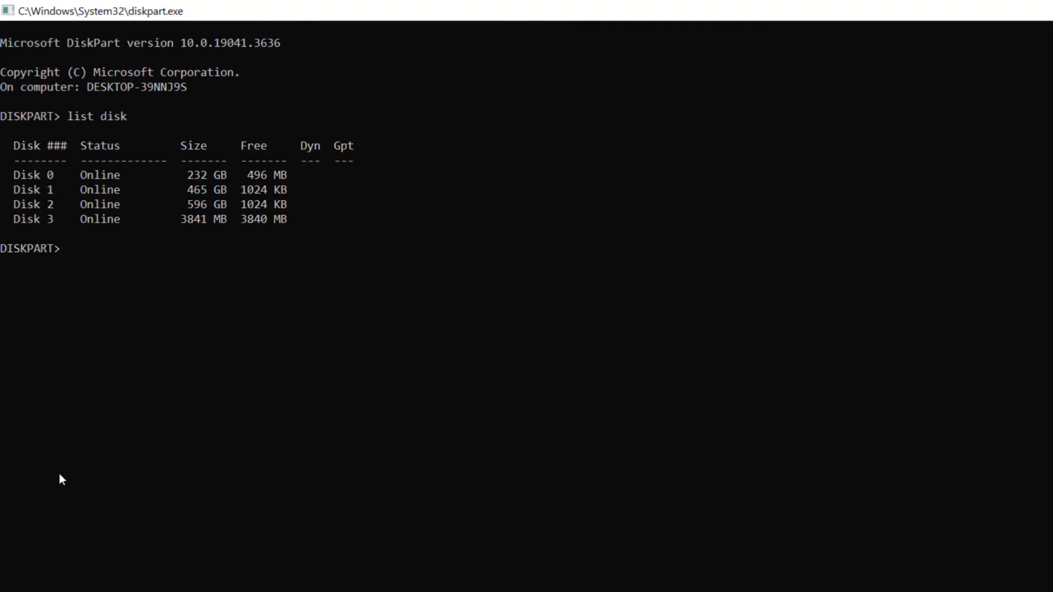
type("select disk 3")
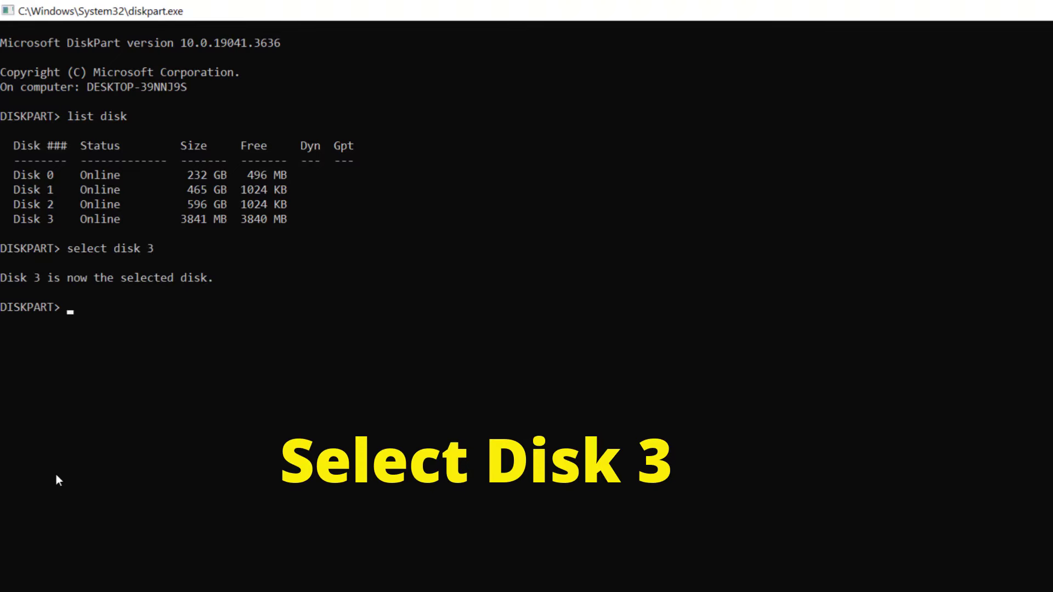
type("list partition")
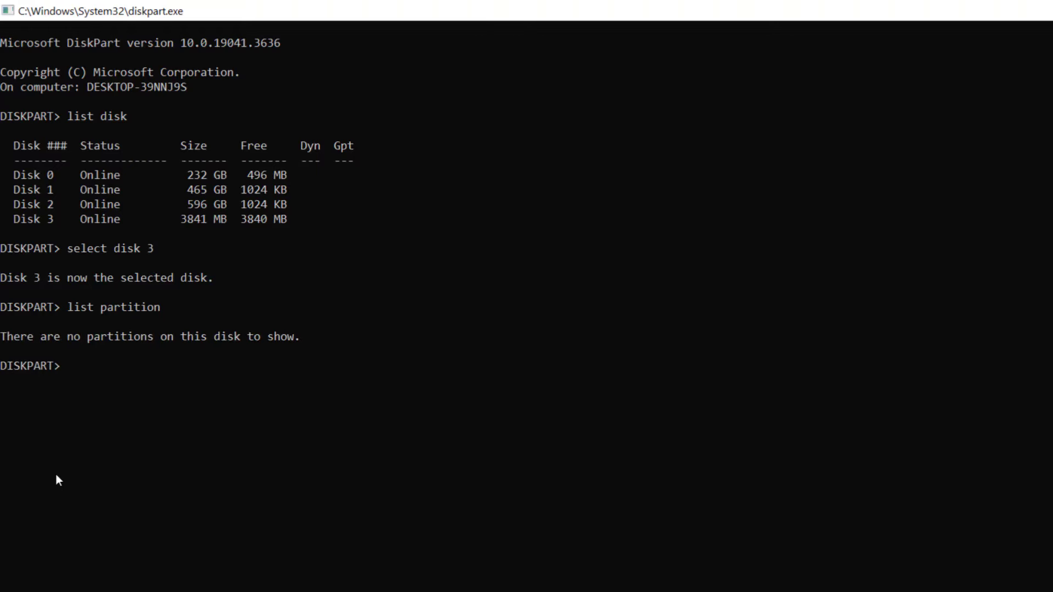
type("create")
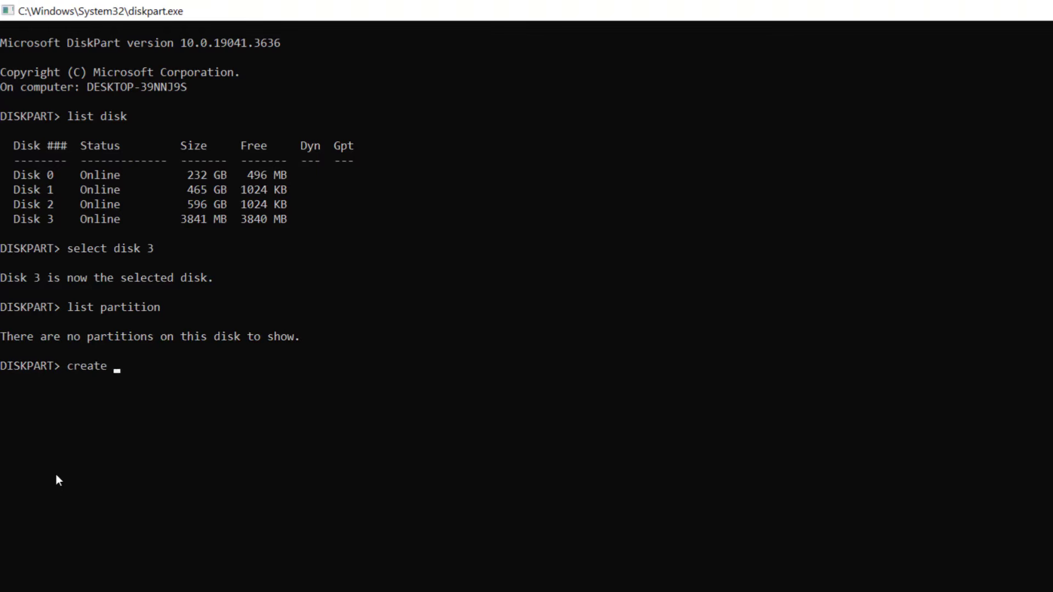
Create a primary partition on Disk 3 and enter 'format fs=fat32'.
type("part")
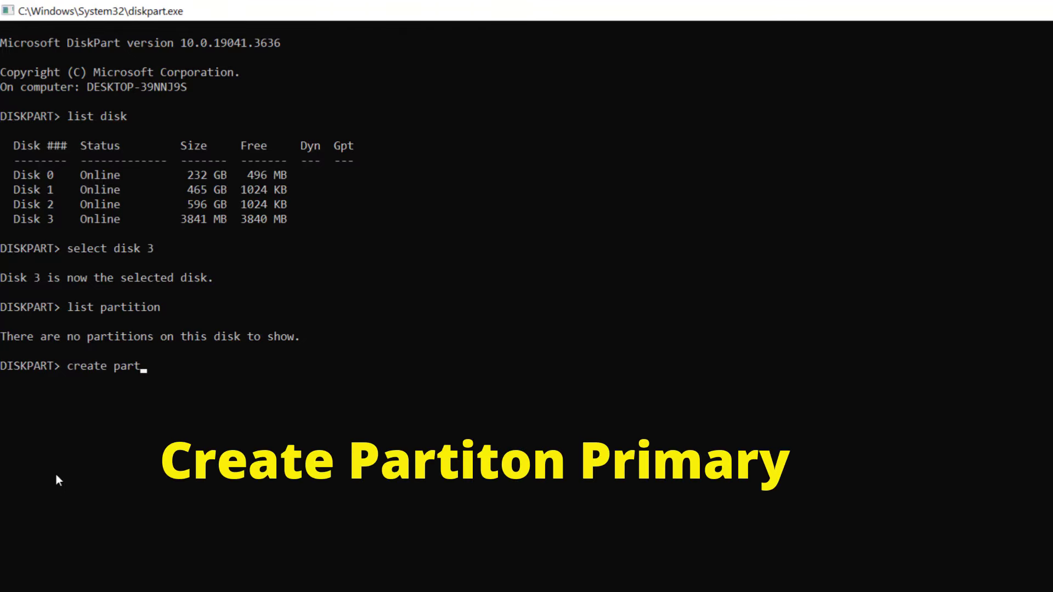
type("ition primary")
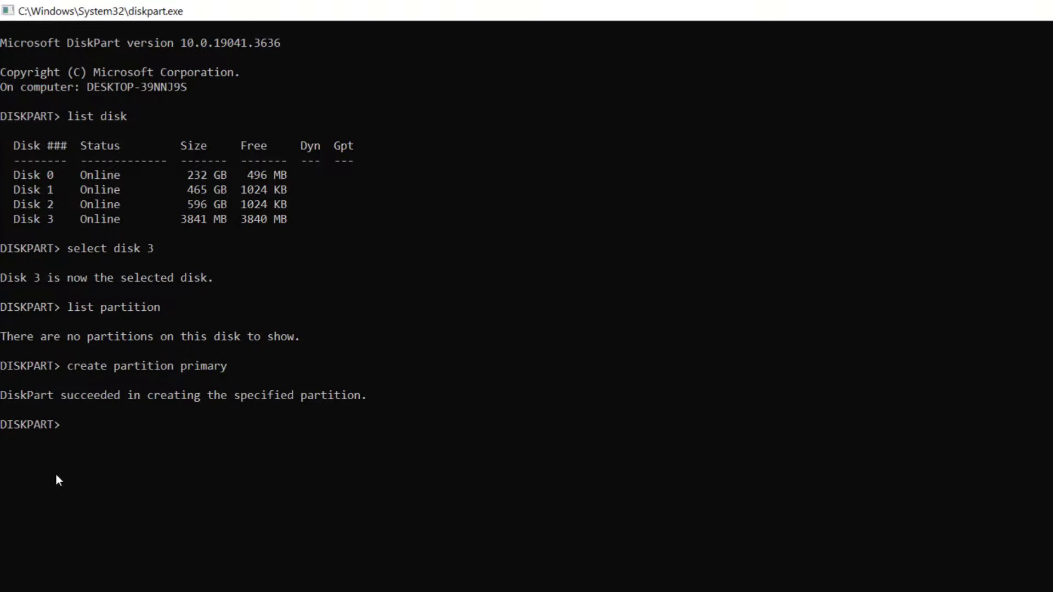
type("f")
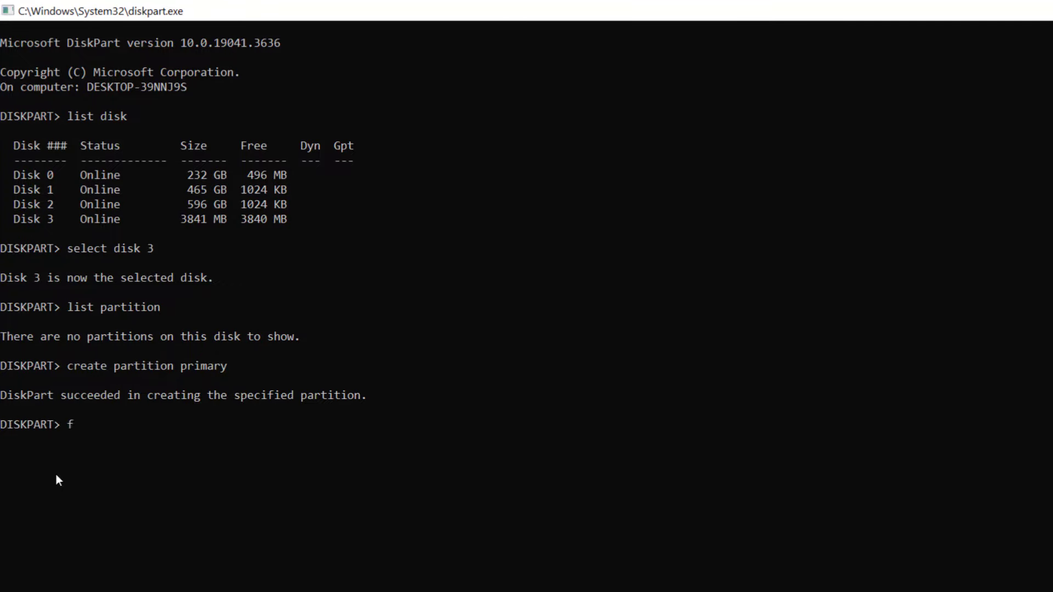
type("ormat fs=fa")
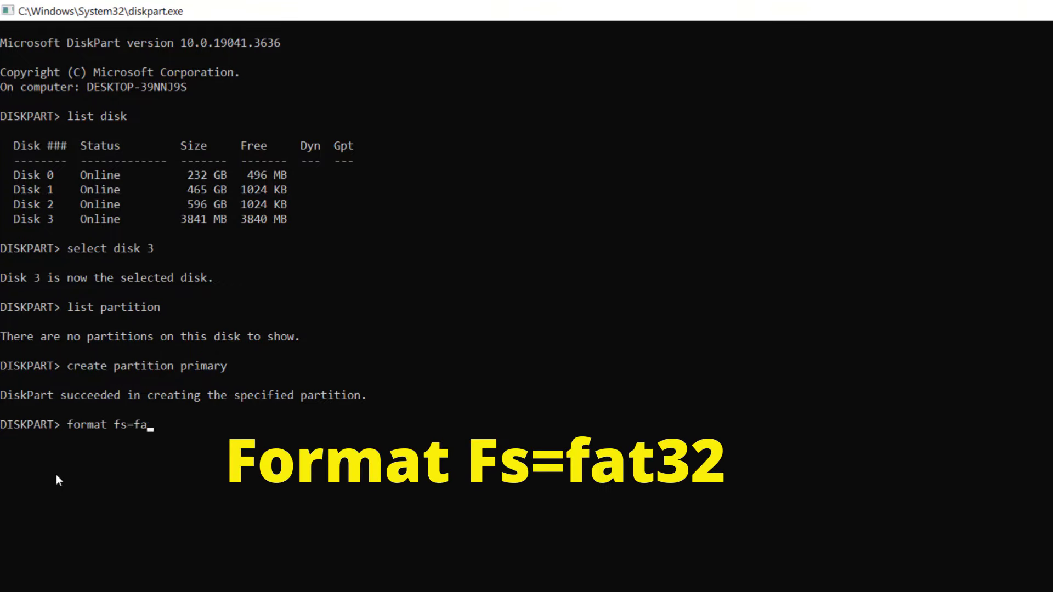
type("t32")
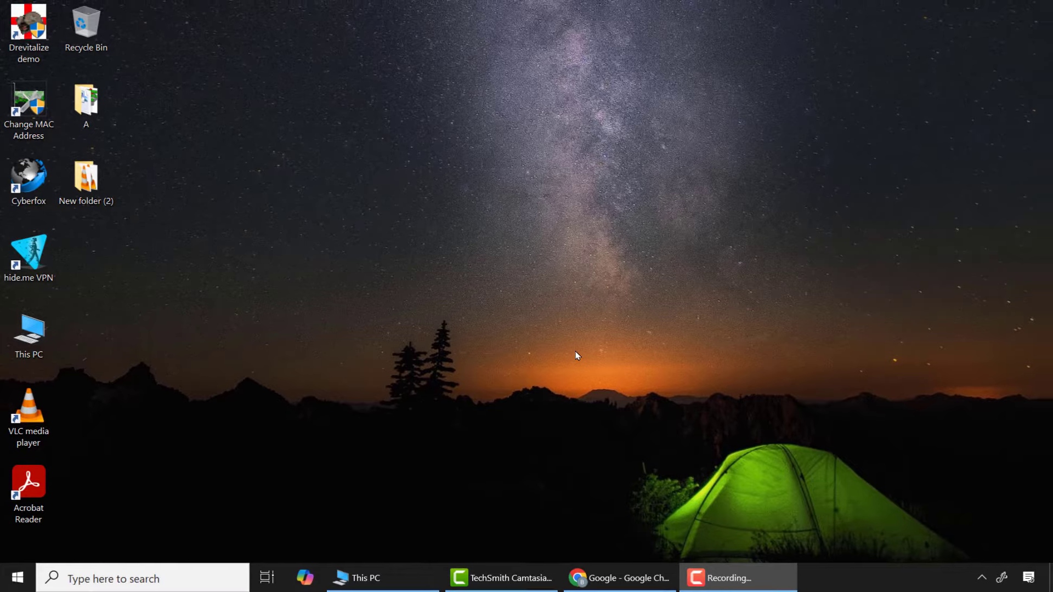
Search Google in Chrome for 'drevitalize' using the suggestion.
left_click(618, 578)
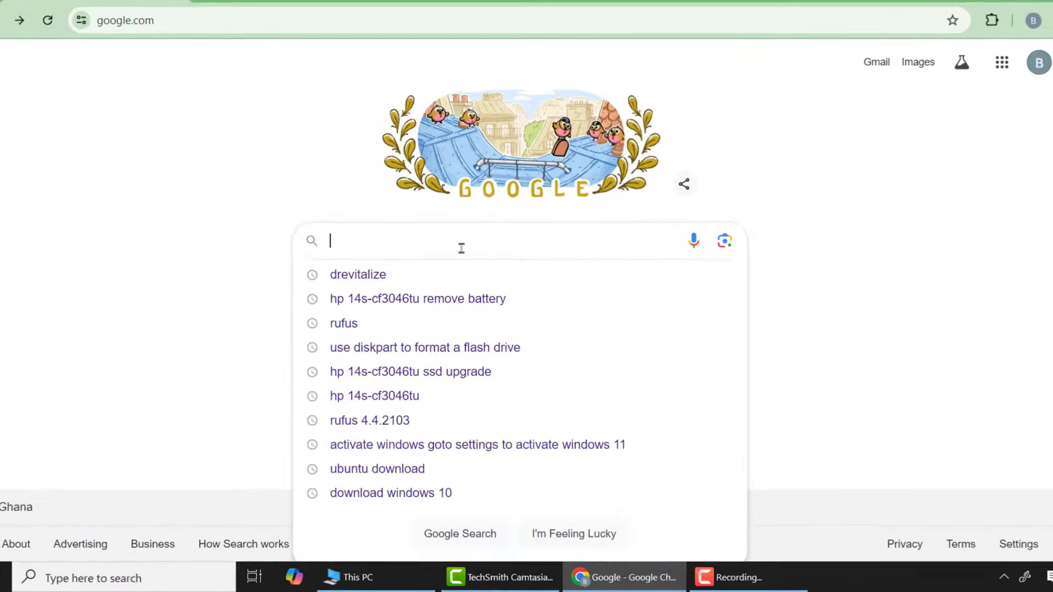
type("DREVI")
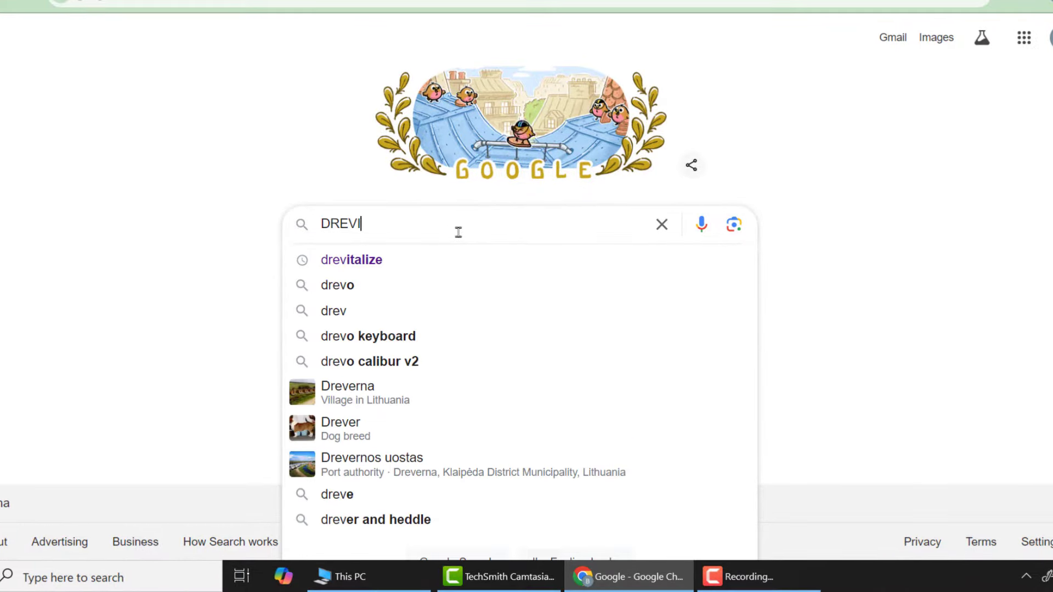
type("TALIZWE")
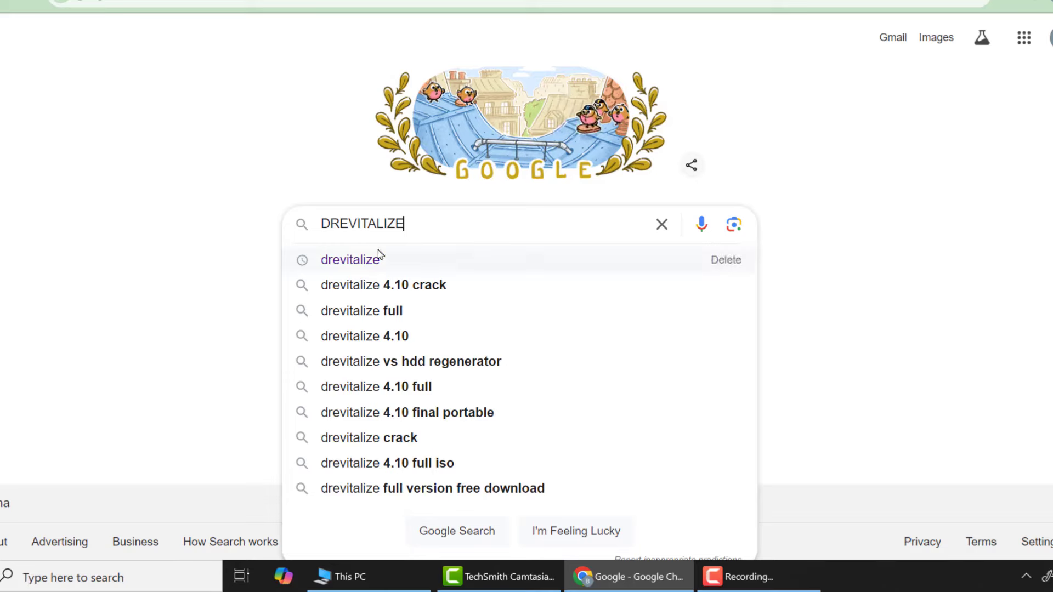
left_click(350, 260)
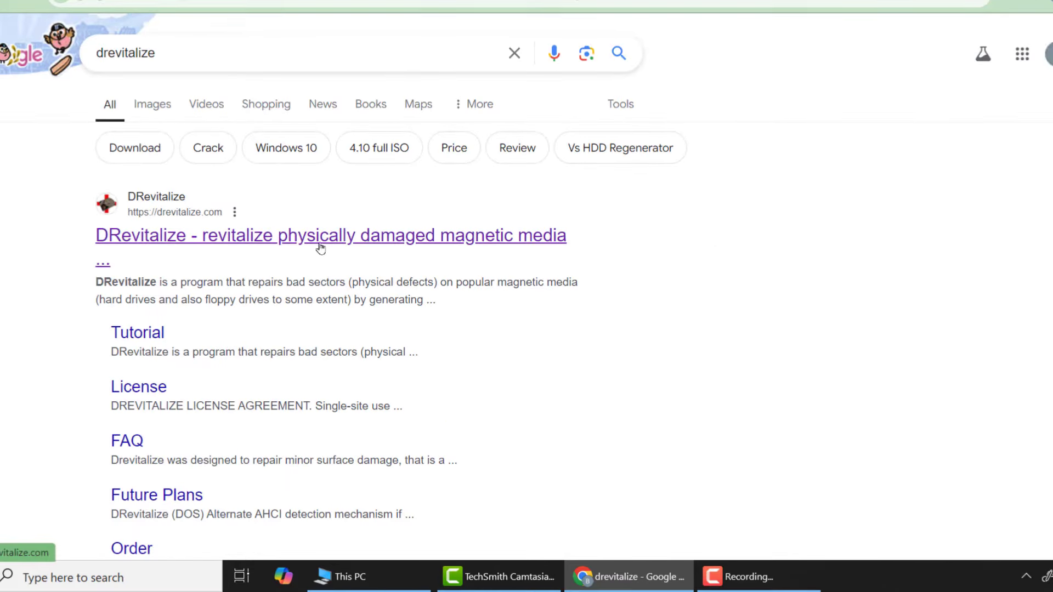
Download the DRevitalize 4.10 Windows and UEFI demo from its site and run the installer.
left_click(330, 236)
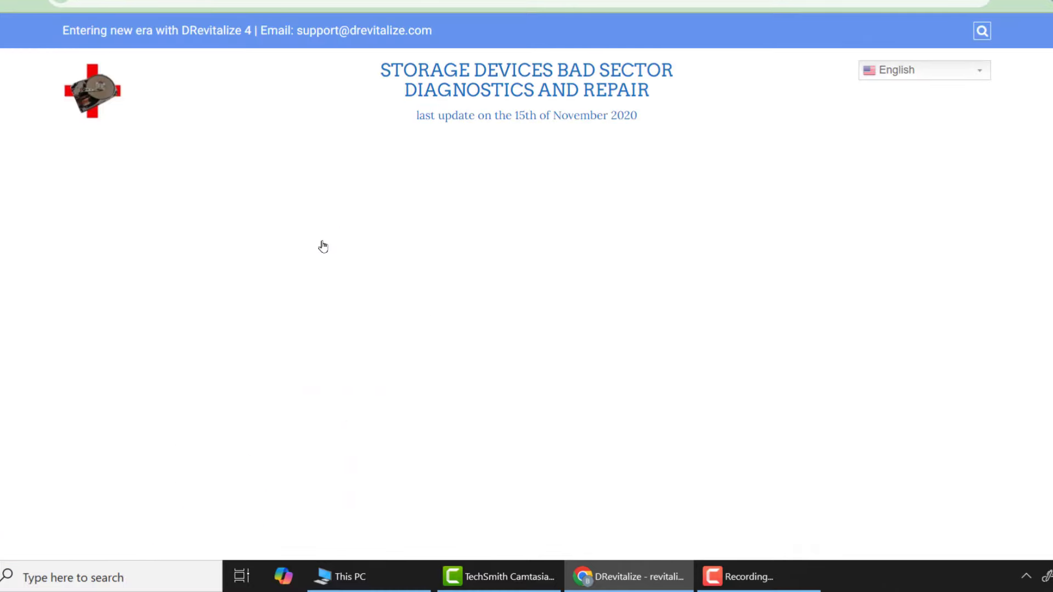
scroll("down", 3)
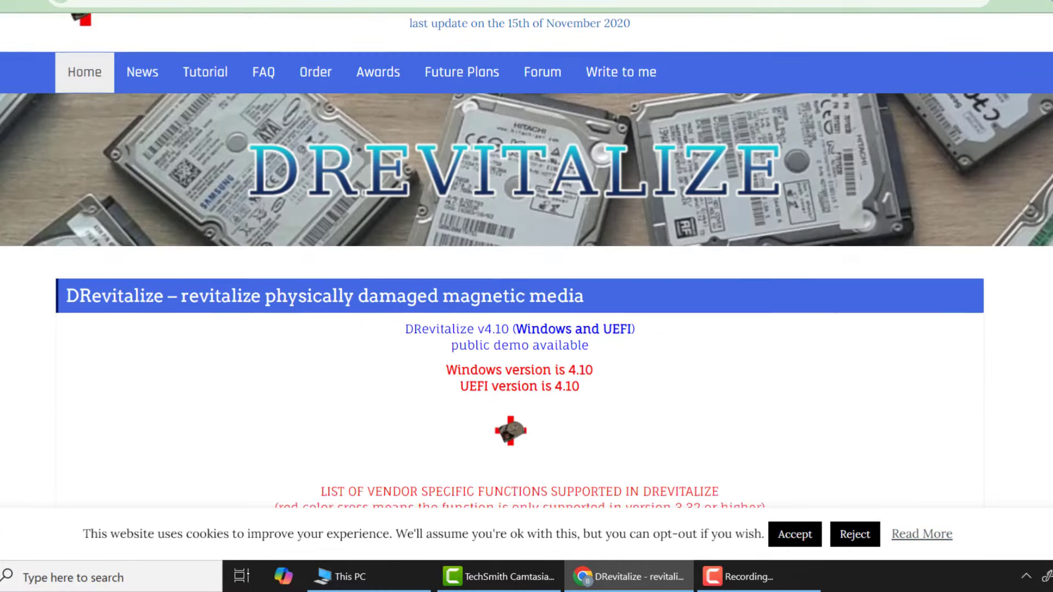
scroll("down", 3)
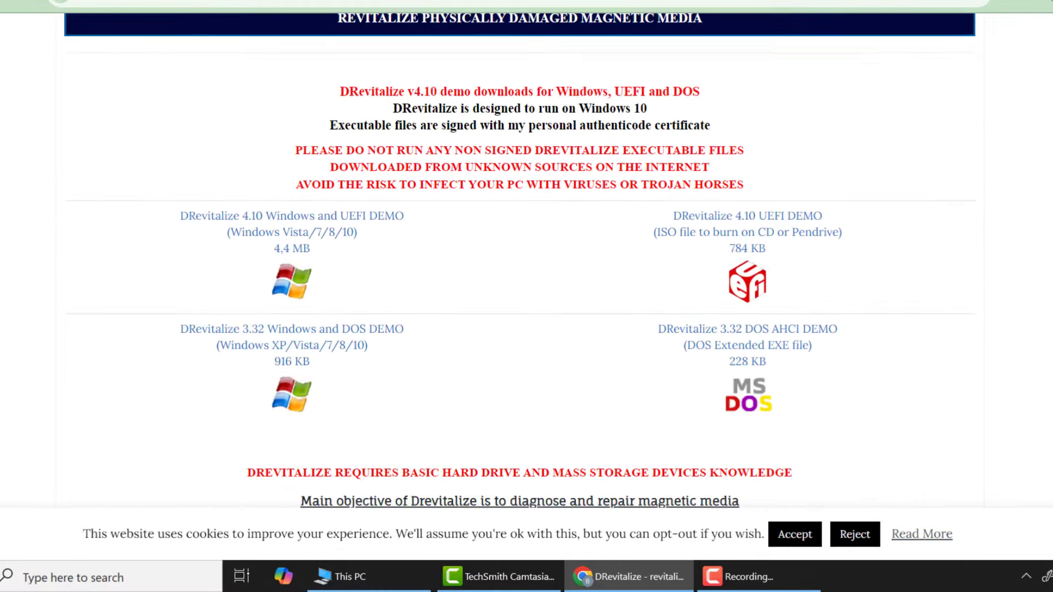
scroll("down", 3)
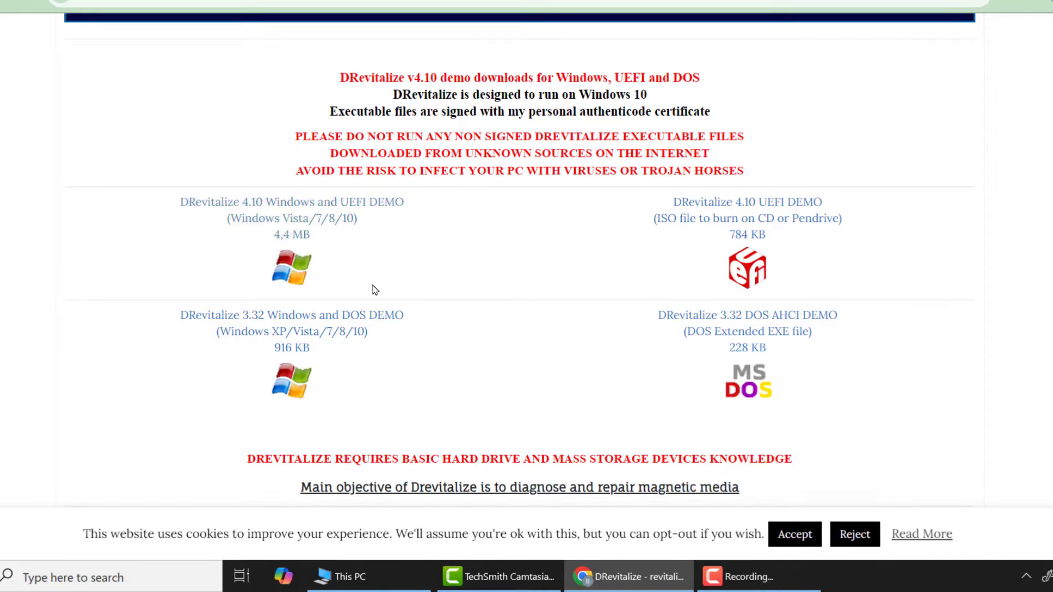
left_click(291, 202)
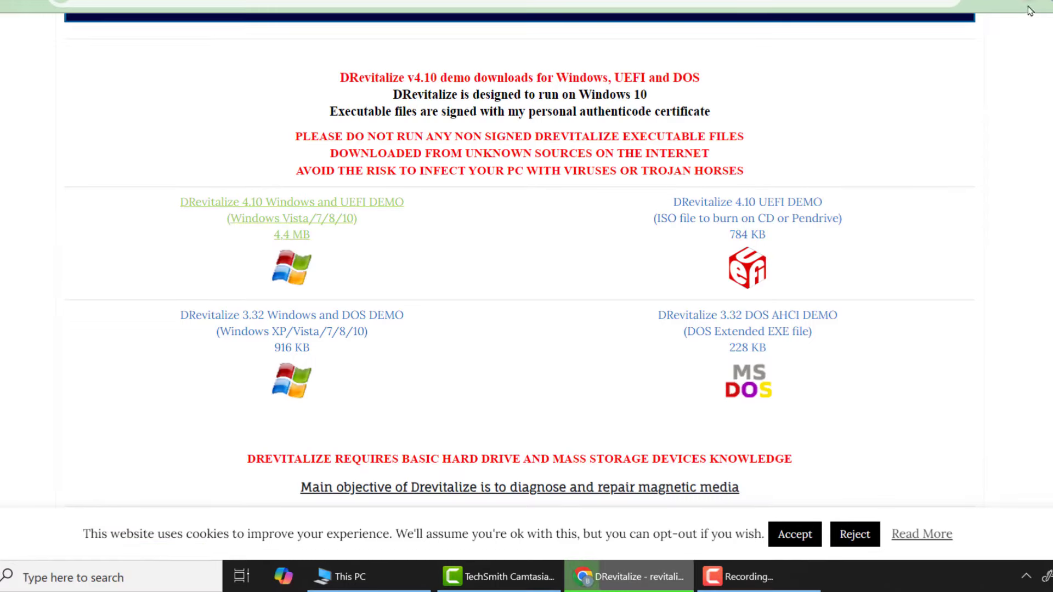
left_click(293, 201)
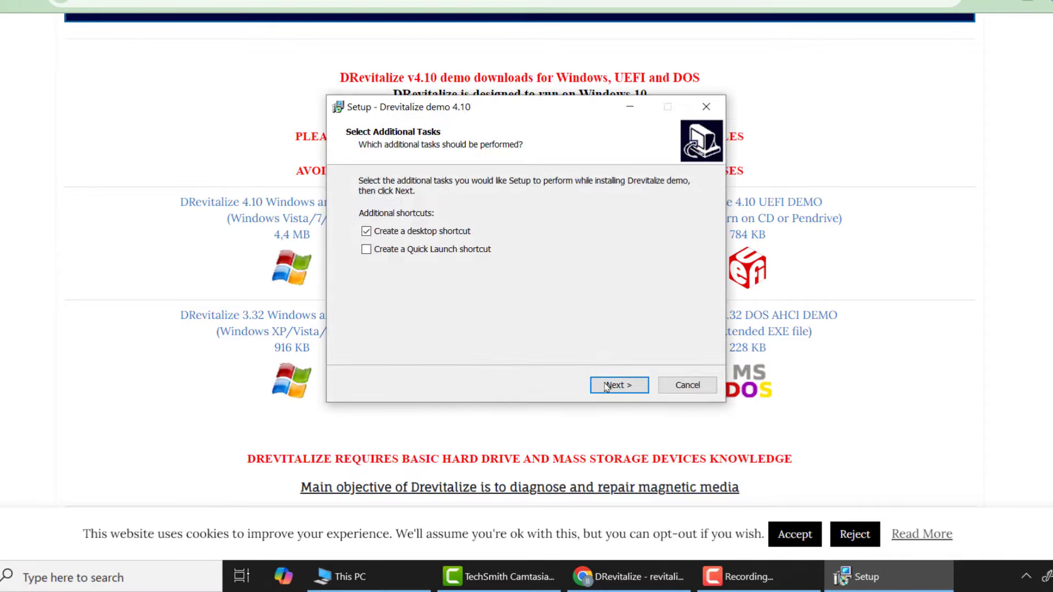
Finish DRevitalize demo setup with a desktop shortcut, closing the infotool.
left_click(617, 385)
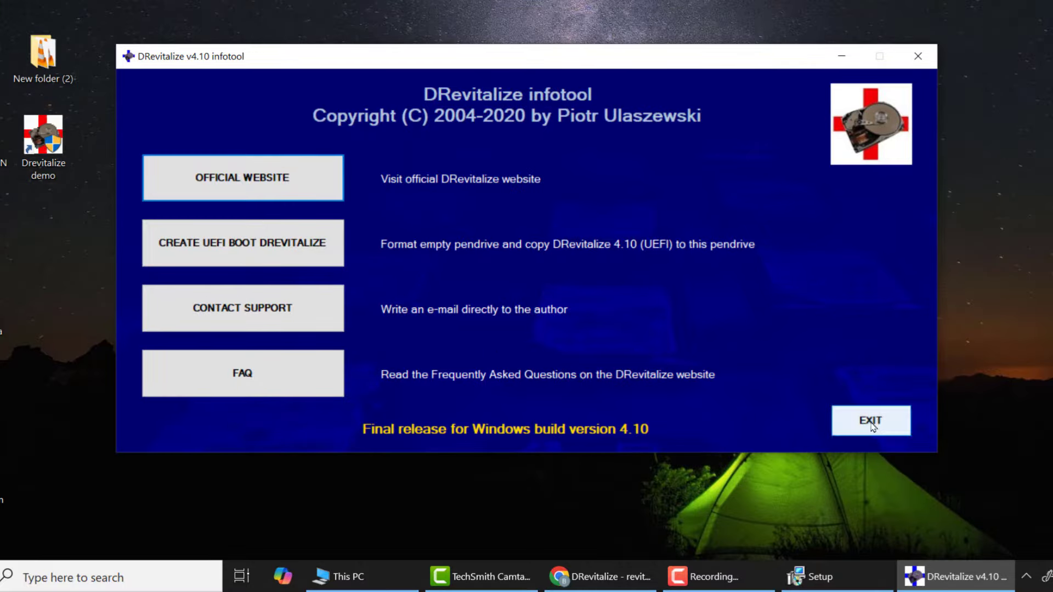
left_click(871, 421)
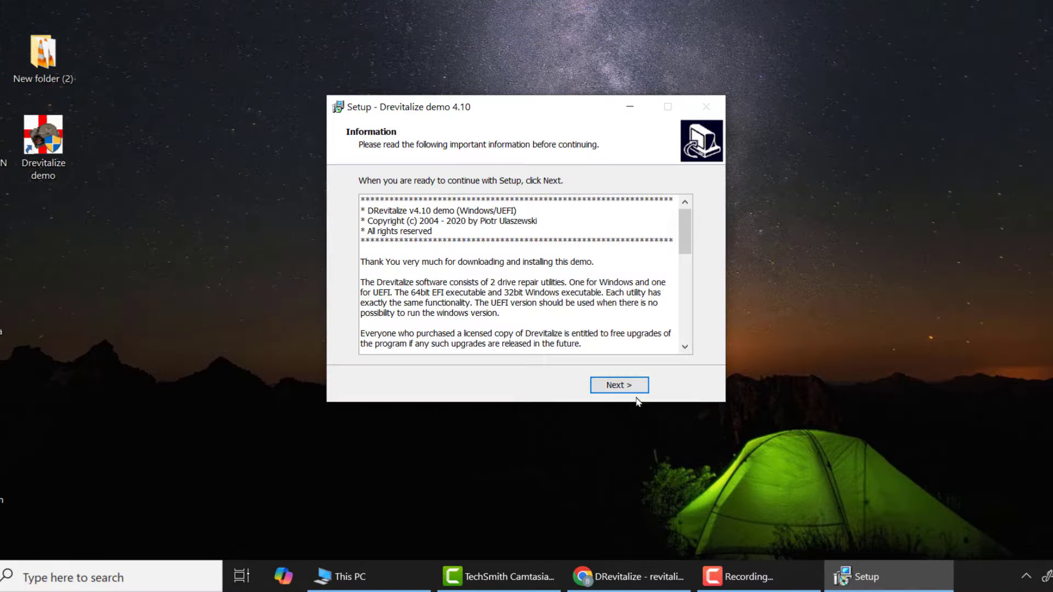
left_click(617, 386)
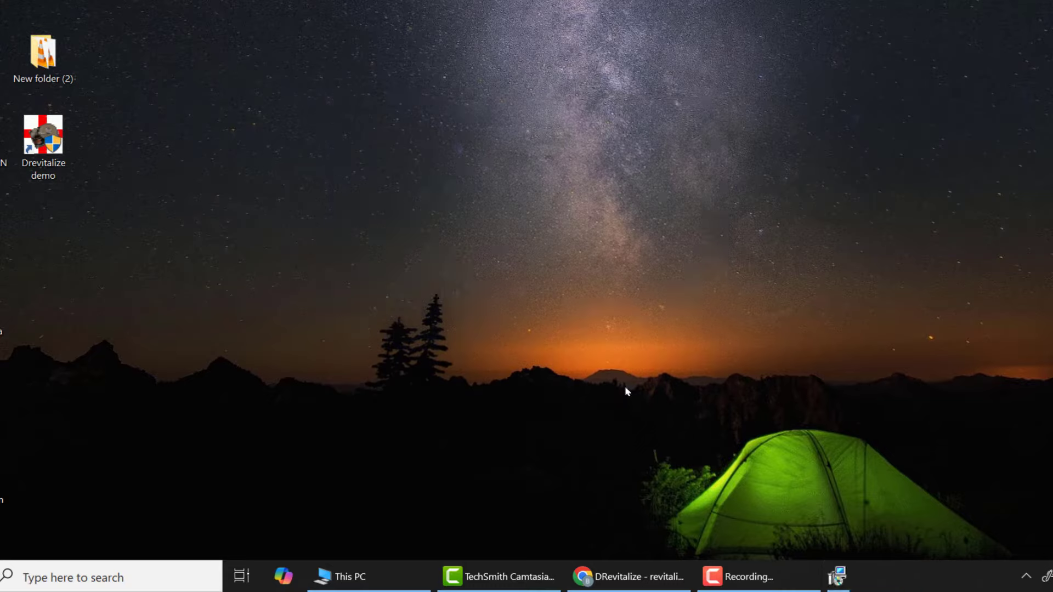
Launch the Drevitalize demo from its desktop shortcut, approving User Account Control.
left_click(42, 135)
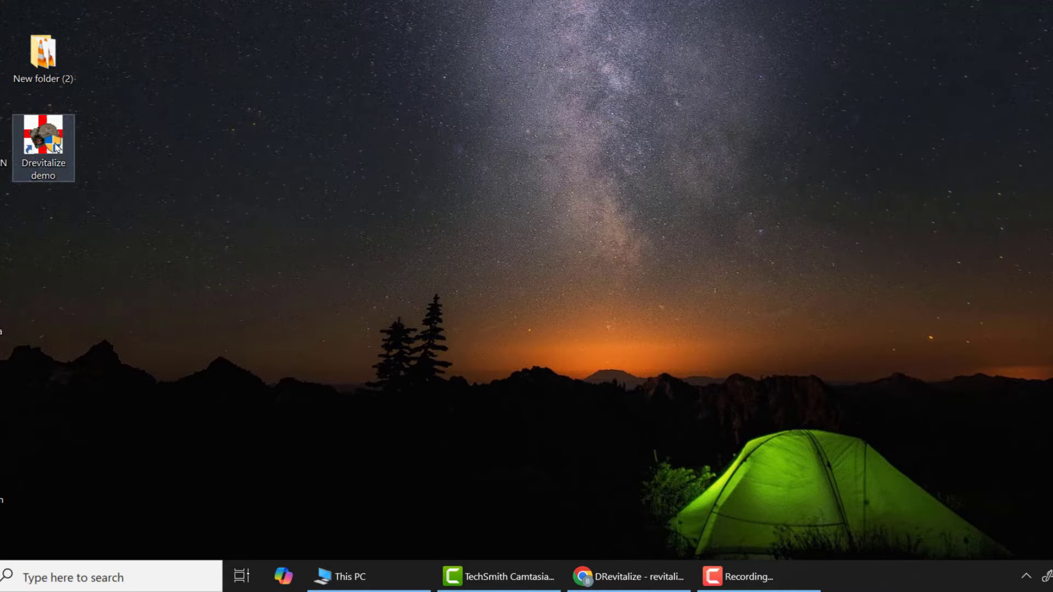
double_click(42, 135)
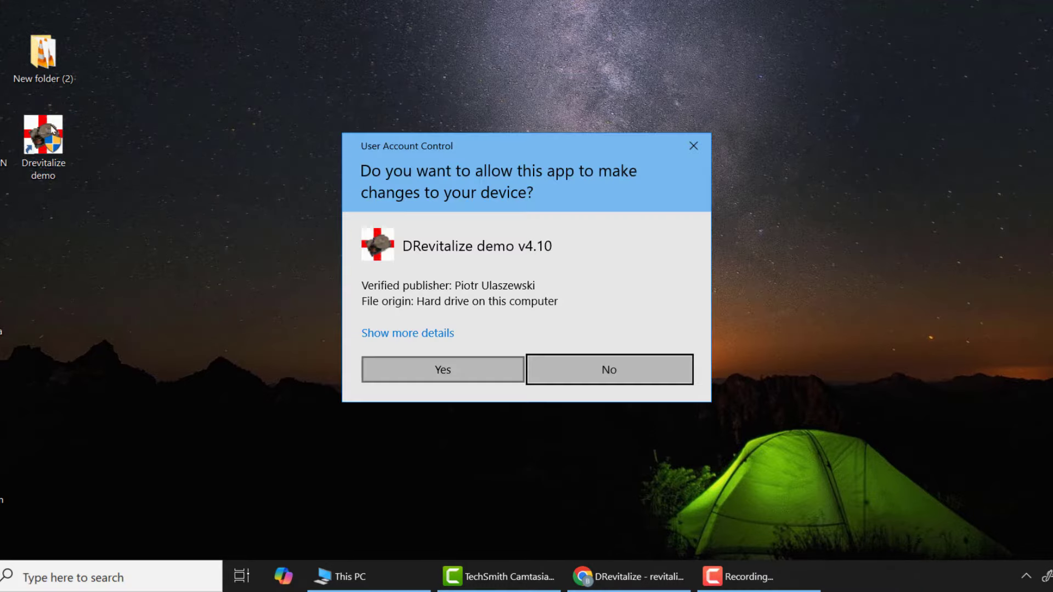
left_click(608, 369)
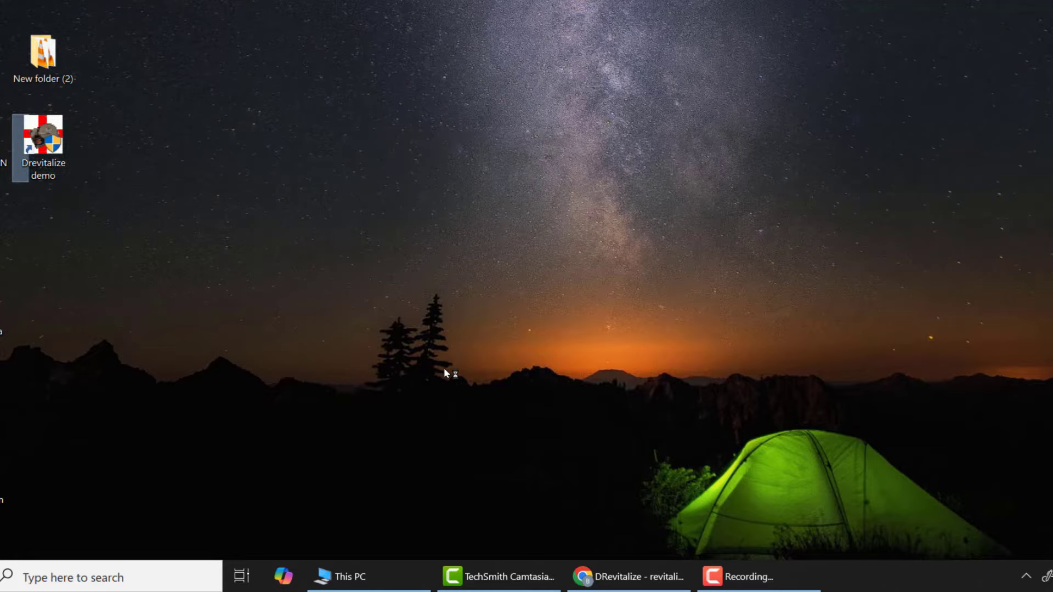
double_click(43, 141)
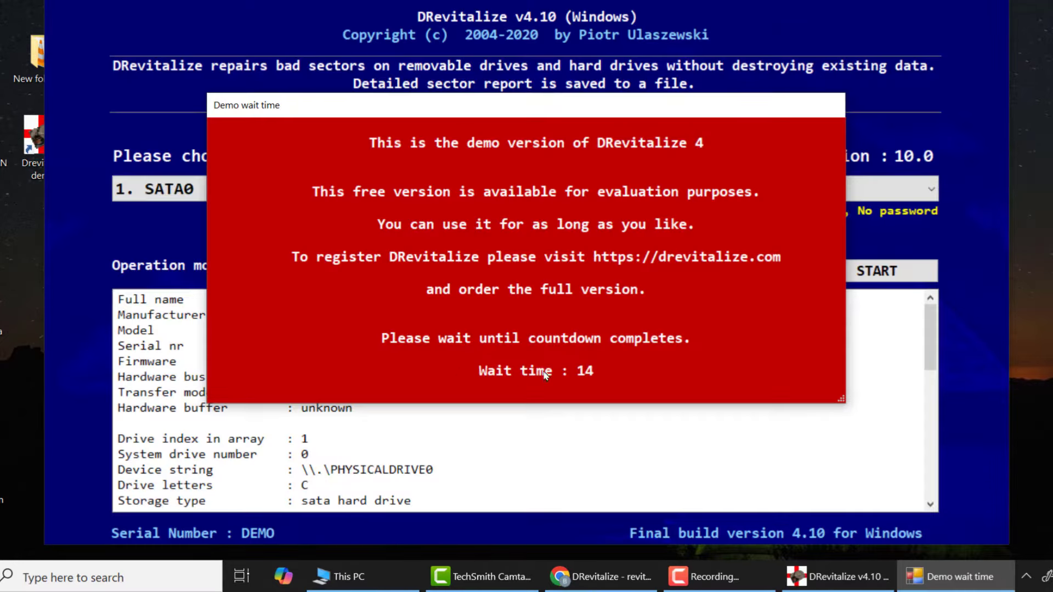
mouse_move(479, 454)
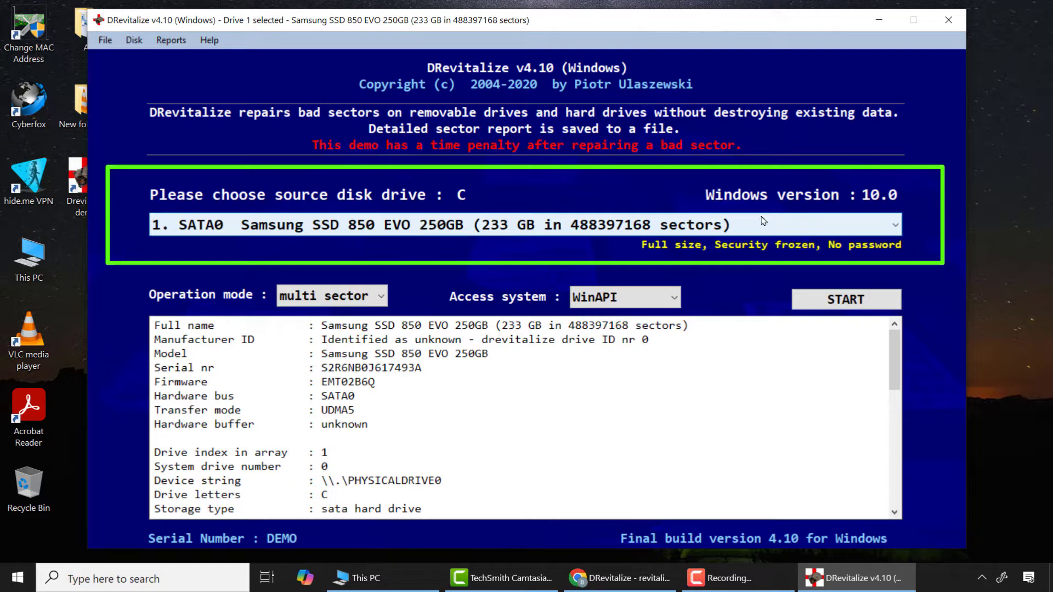
Choose the 4 GB USB0 Generic STORAGE DEVICE from the source drive list.
left_click(895, 224)
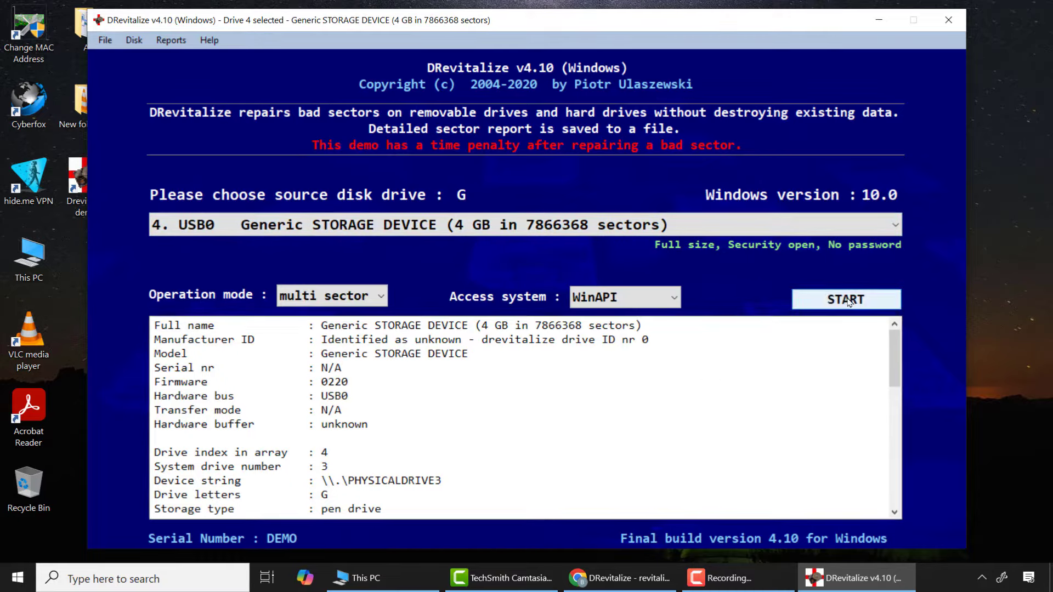
Start with the 4 GB drive and pick '3. Scan and repair - write test' for sectors 0–7866367.
left_click(846, 299)
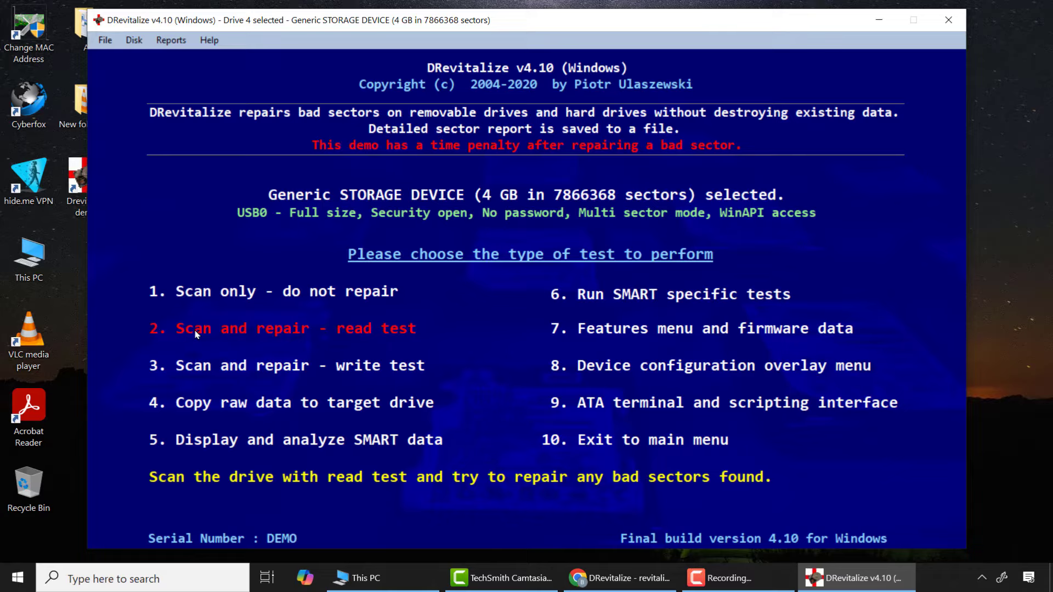
mouse_move(104, 372)
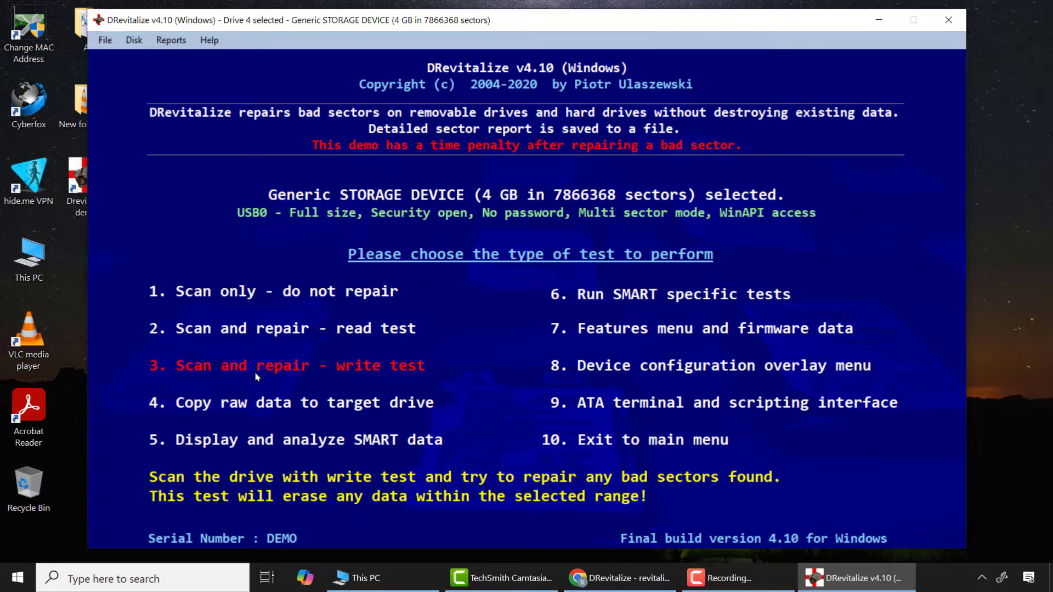
mouse_move(272, 370)
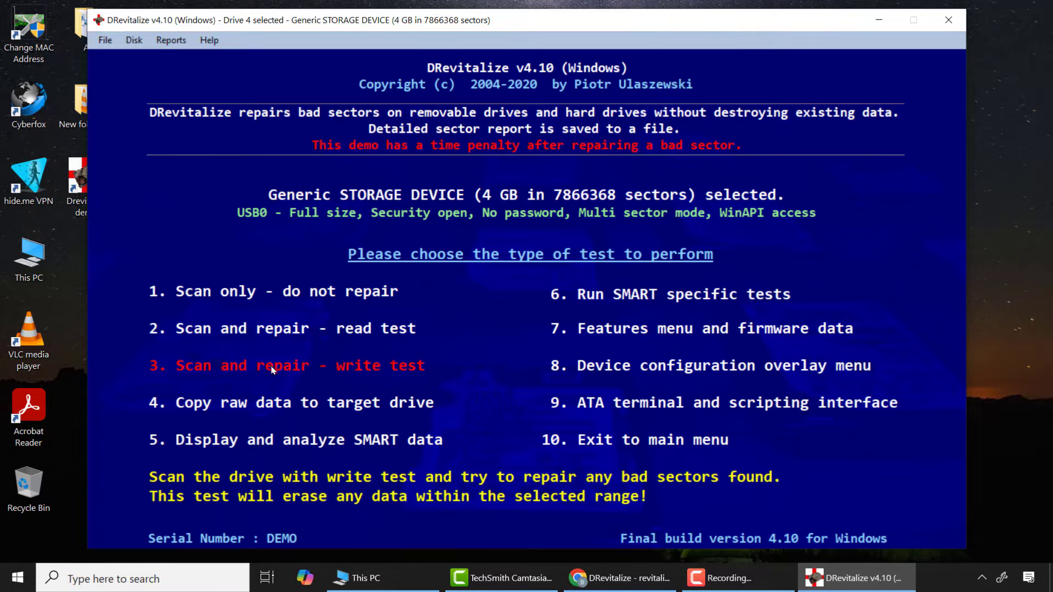
left_click(287, 366)
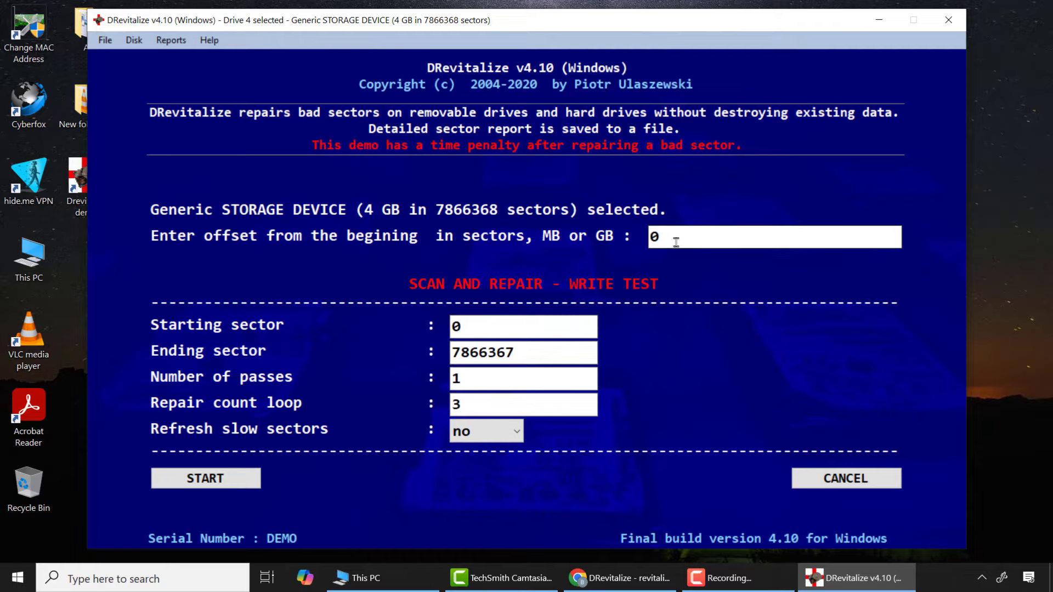
Run DRevitalize's write test across all 7866368 sectors, accepting data erasure; 0 bad sectors found.
left_click(205, 479)
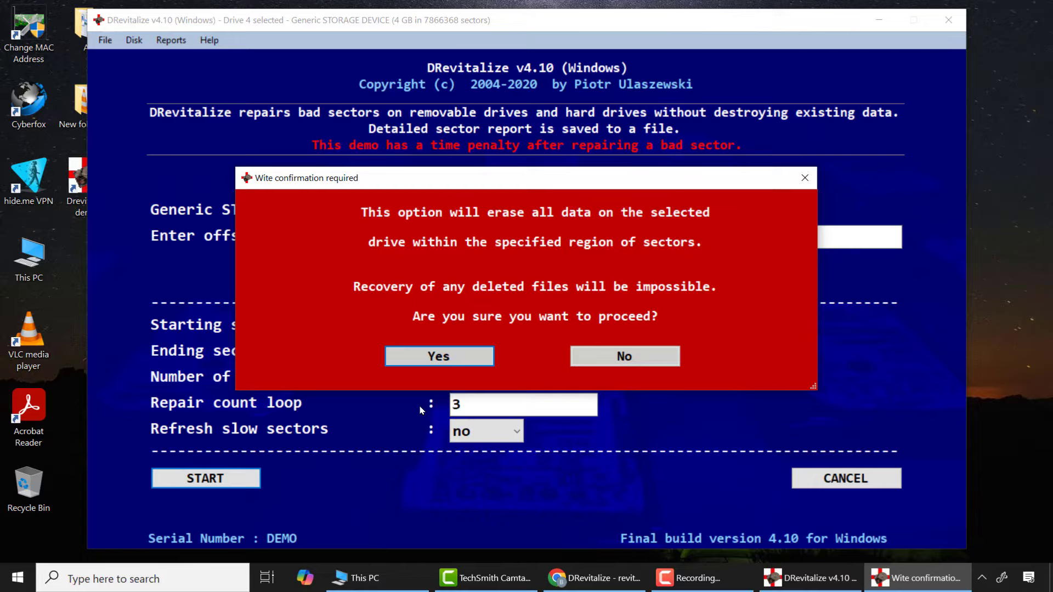
mouse_move(649, 250)
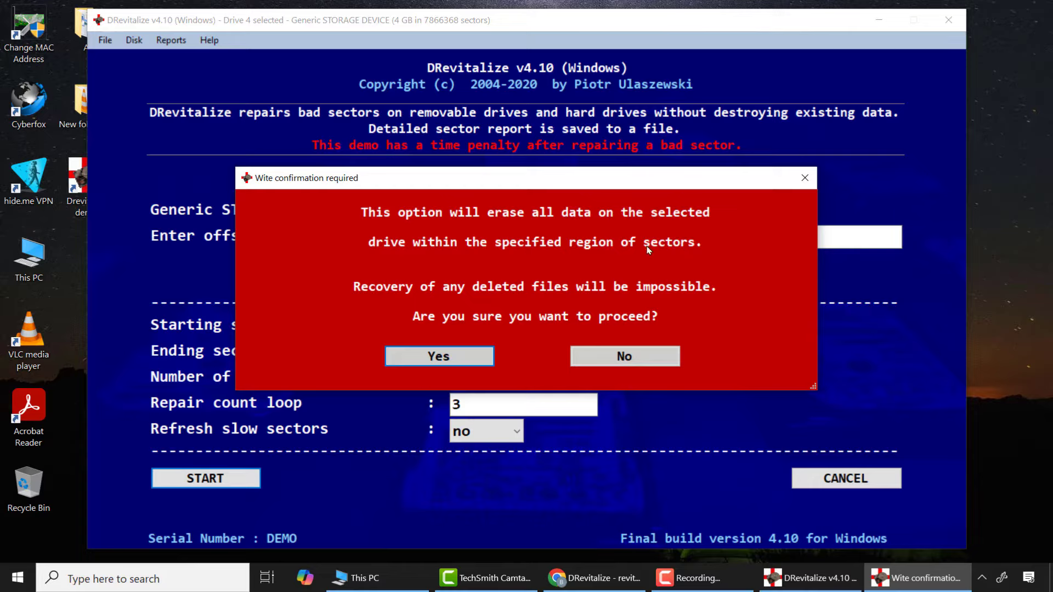
mouse_move(480, 297)
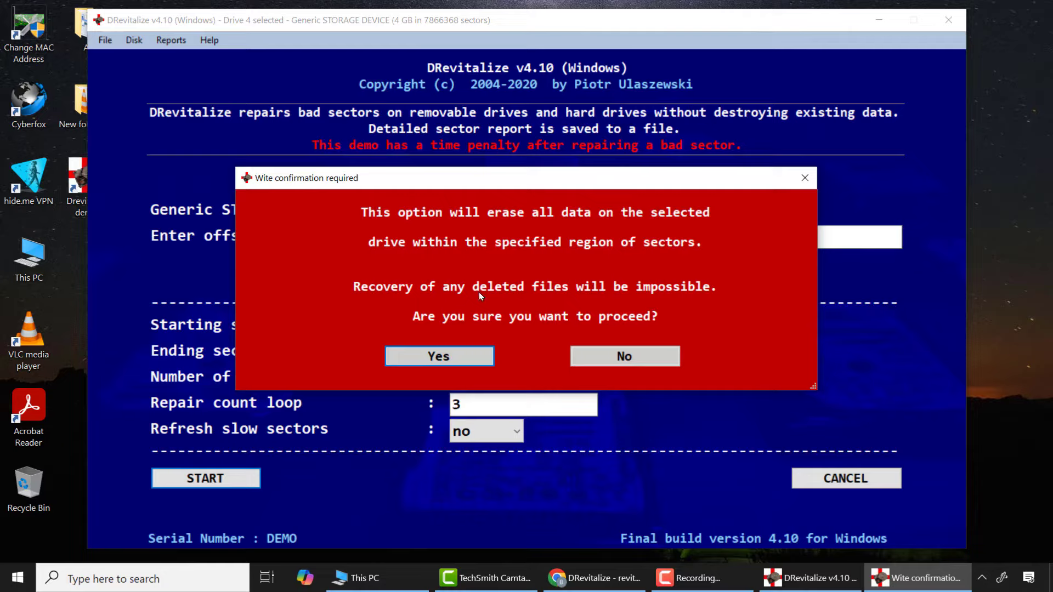
mouse_move(470, 321)
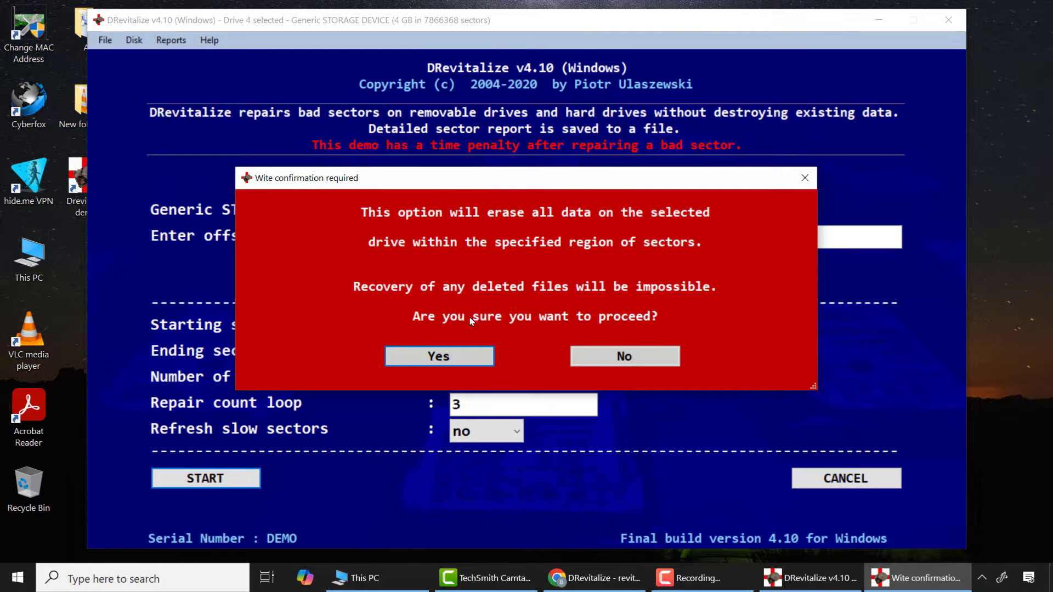
left_click(437, 356)
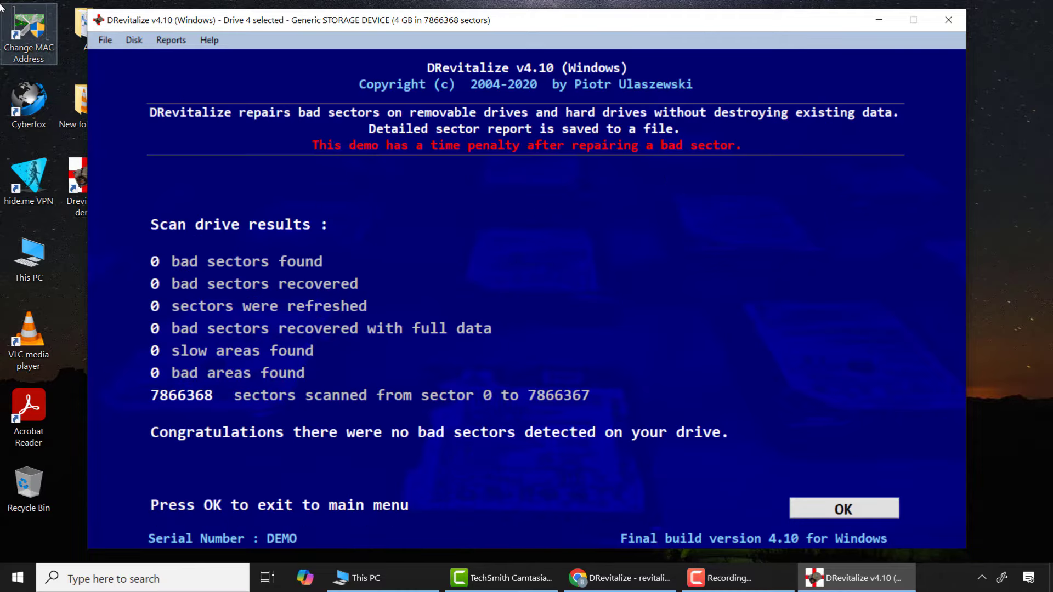
mouse_move(839, 399)
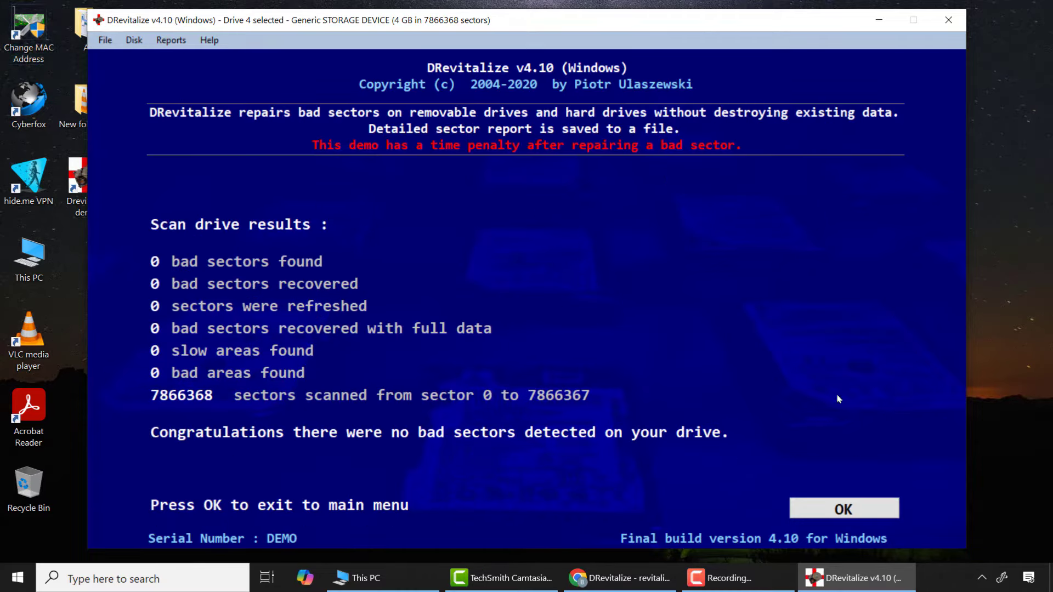
mouse_move(619, 467)
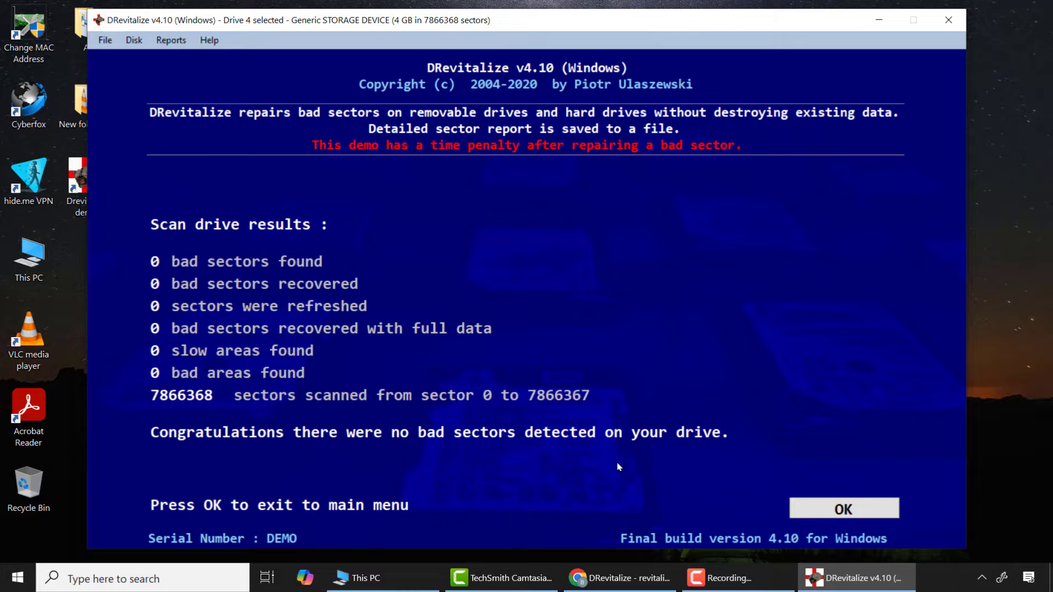
Return from the scan results to DRevitalize's main menu and exit the program.
left_click(843, 509)
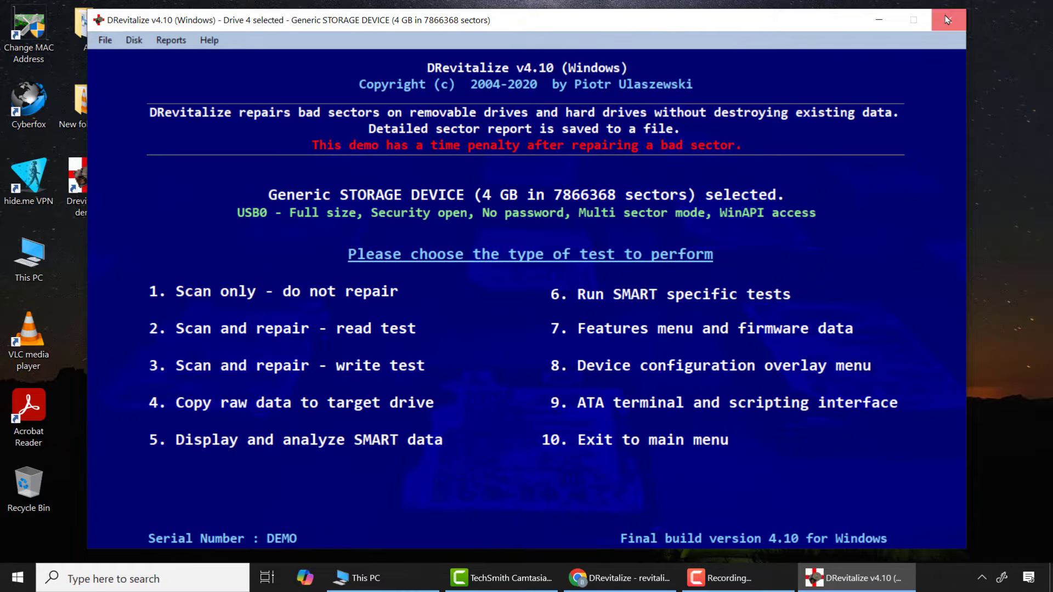
left_click(948, 20)
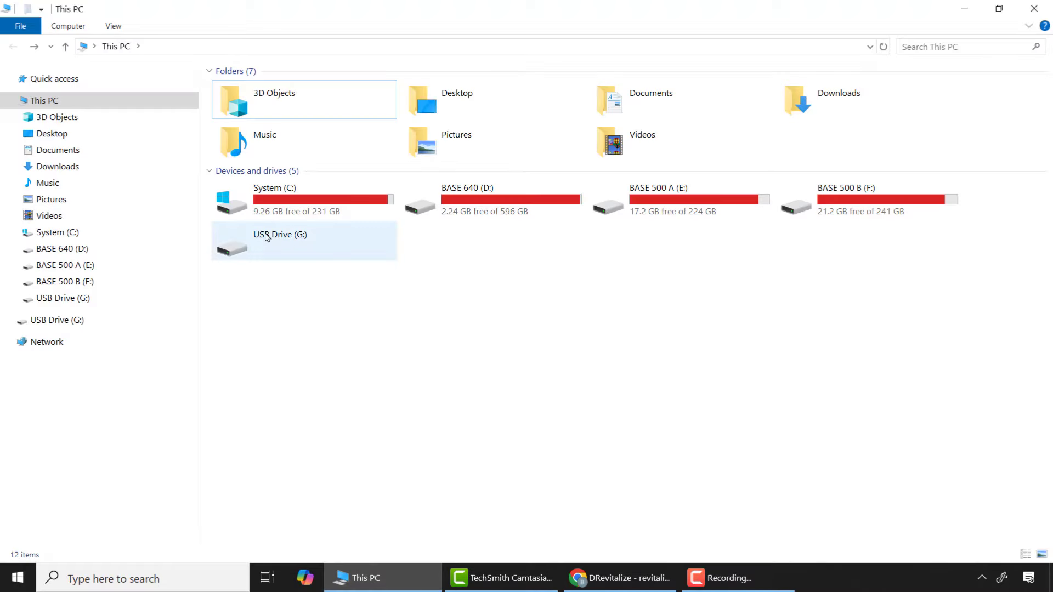
Format USB Drive (G:) with the default FAT32 settings, confirming erasure of all data.
right_click(269, 245)
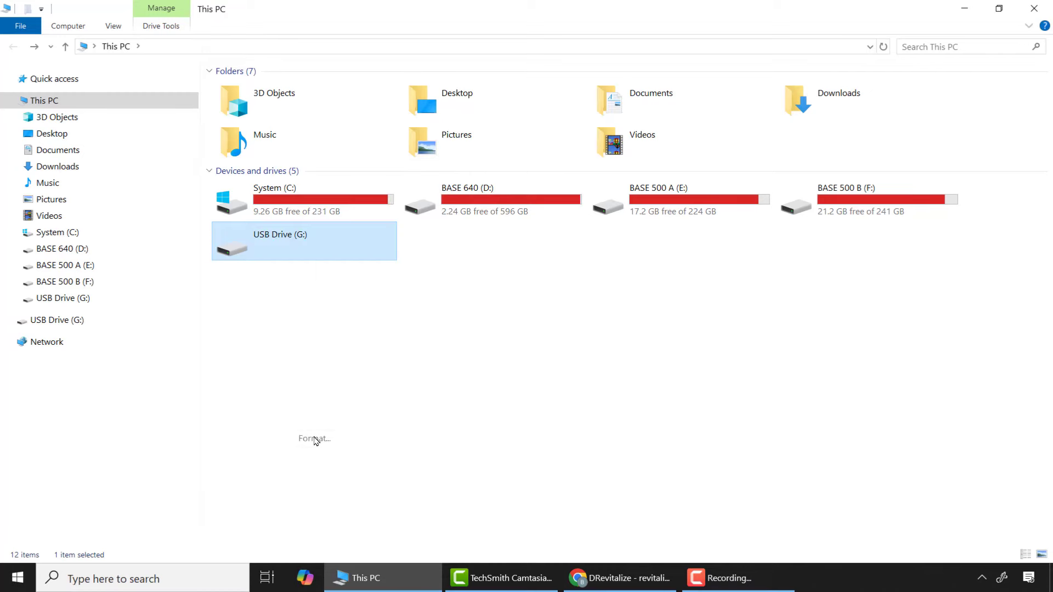
left_click(314, 439)
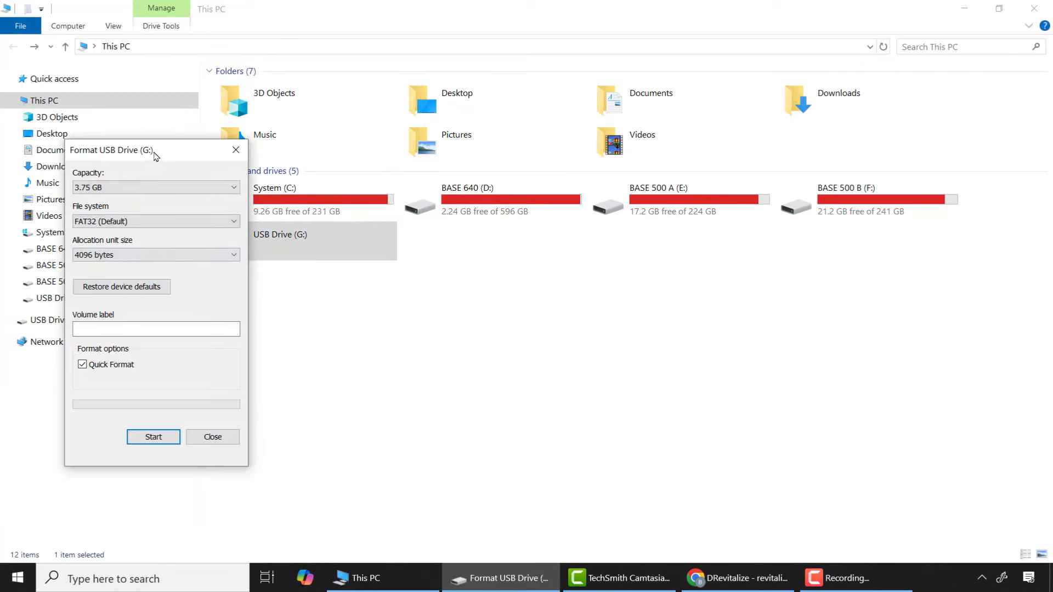
left_click_drag(111, 150, 495, 168)
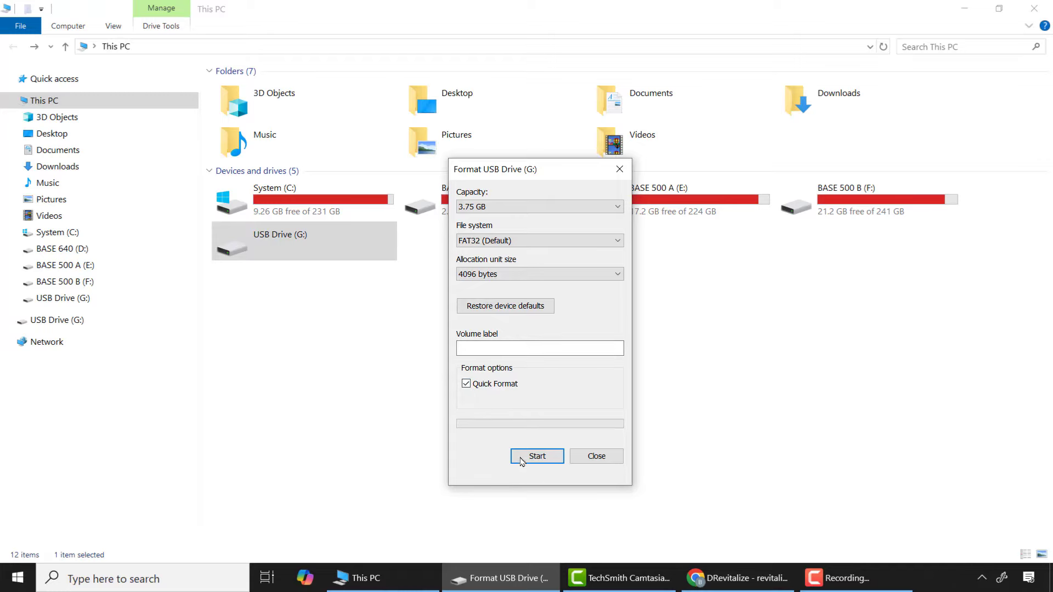
left_click(536, 456)
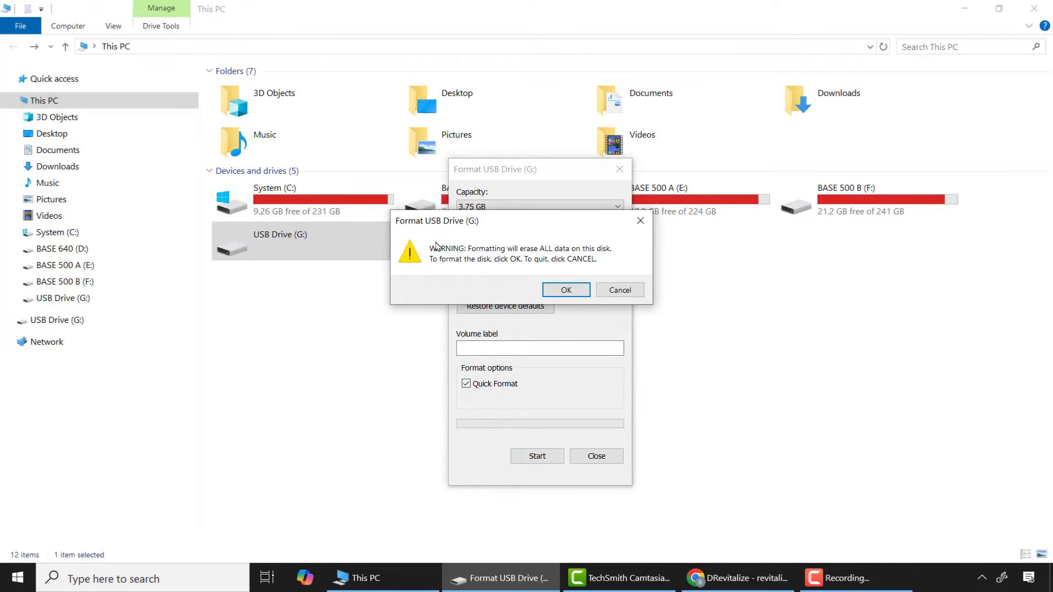
left_click(565, 290)
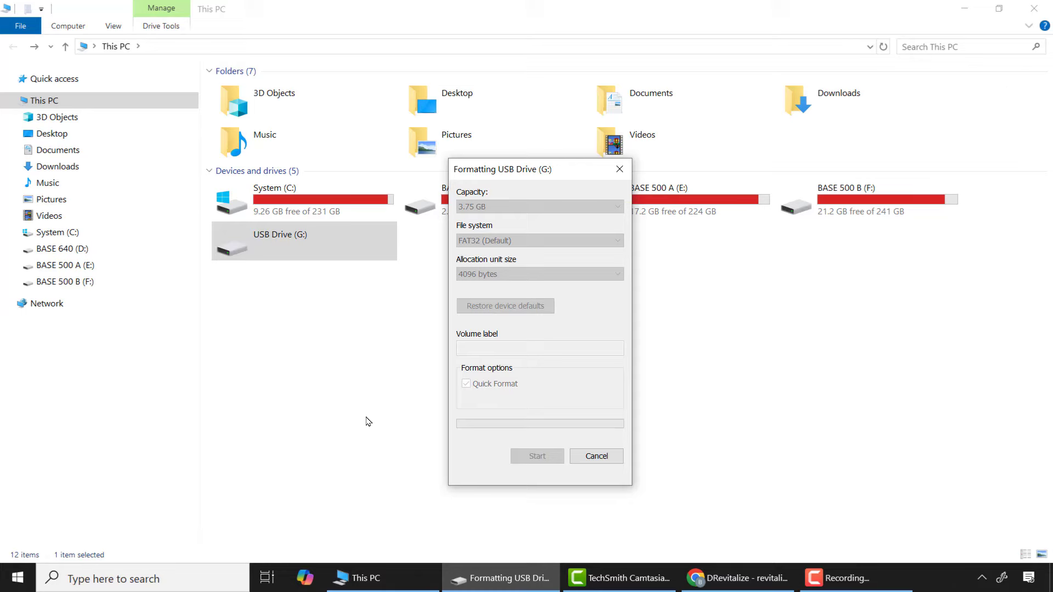
left_click(537, 456)
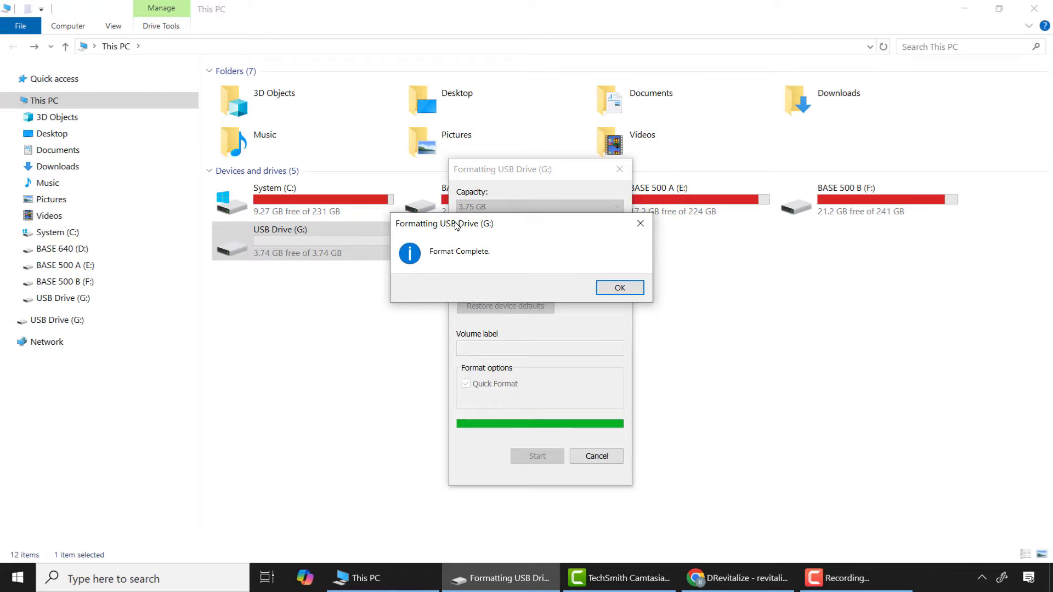
mouse_move(647, 300)
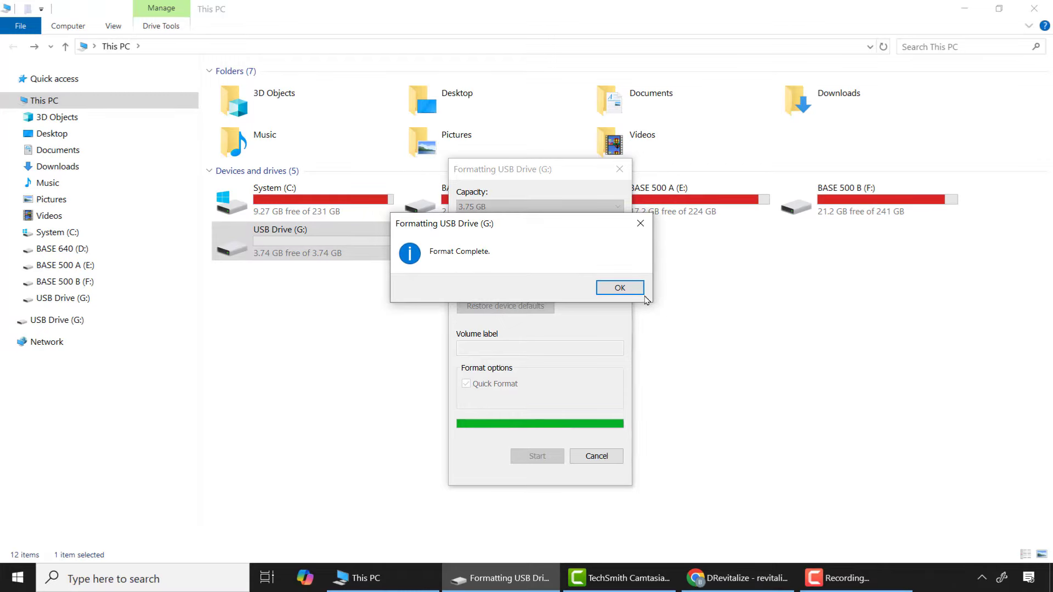
Dismiss the Format Complete message and open the now-empty USB Drive (G:).
left_click(619, 287)
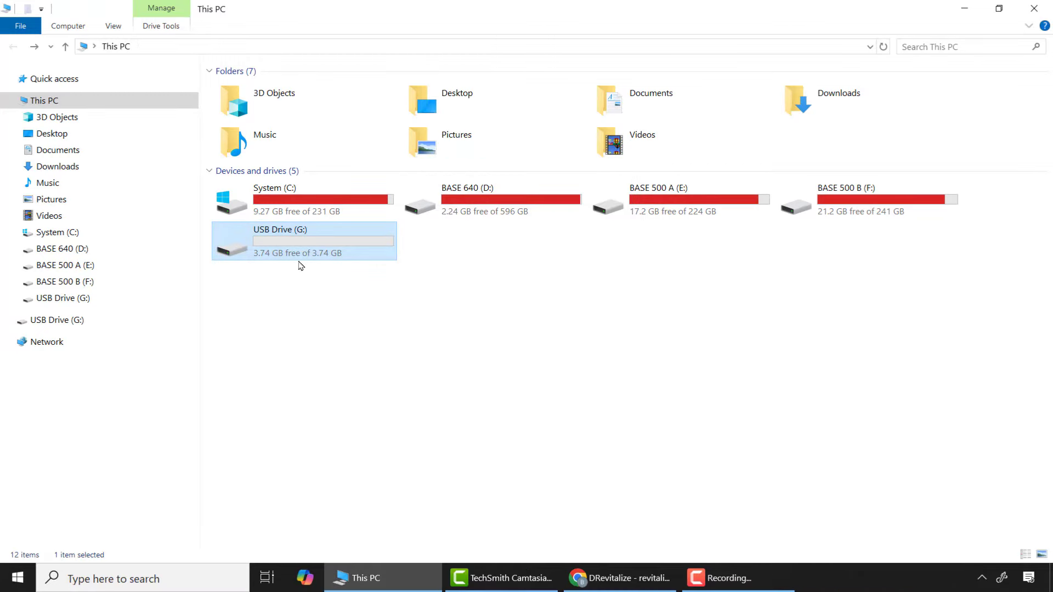
double_click(279, 241)
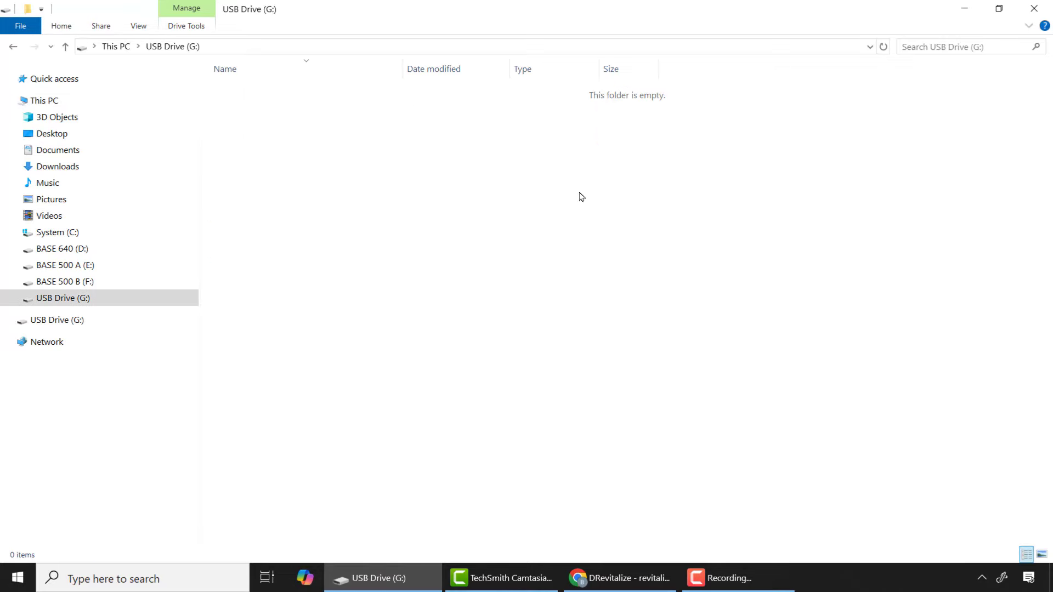
left_click(63, 298)
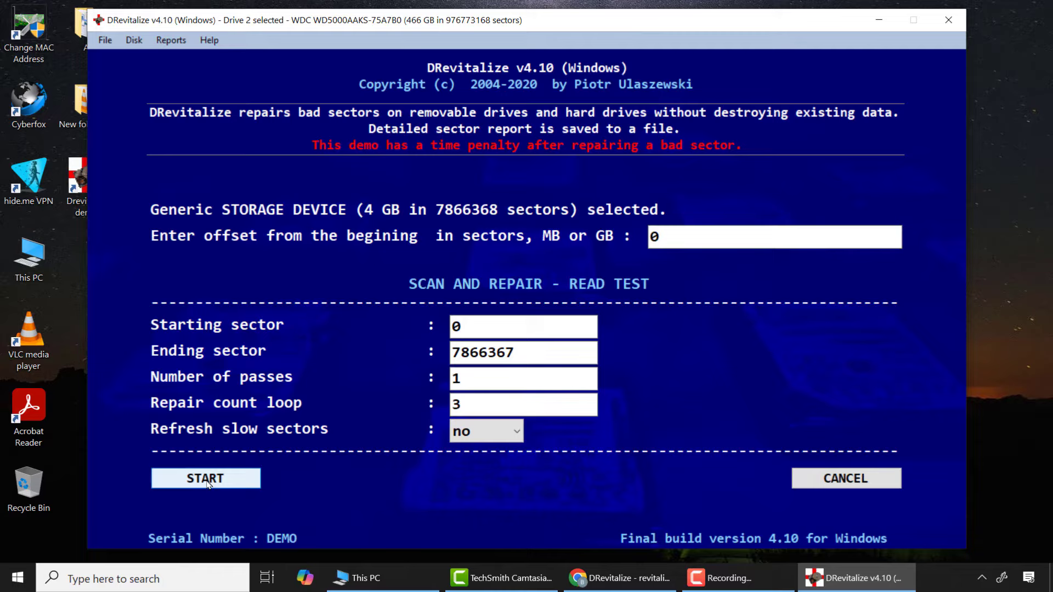
Start DRevitalize's read scan-and-repair on the 4 GB card, then close the frozen window.
left_click(205, 478)
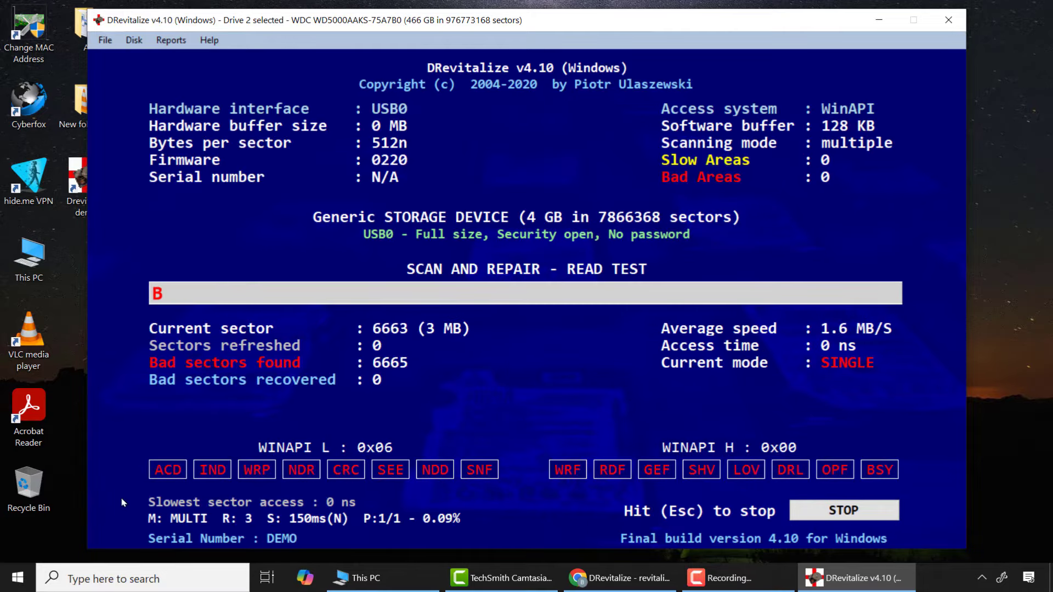
mouse_move(147, 314)
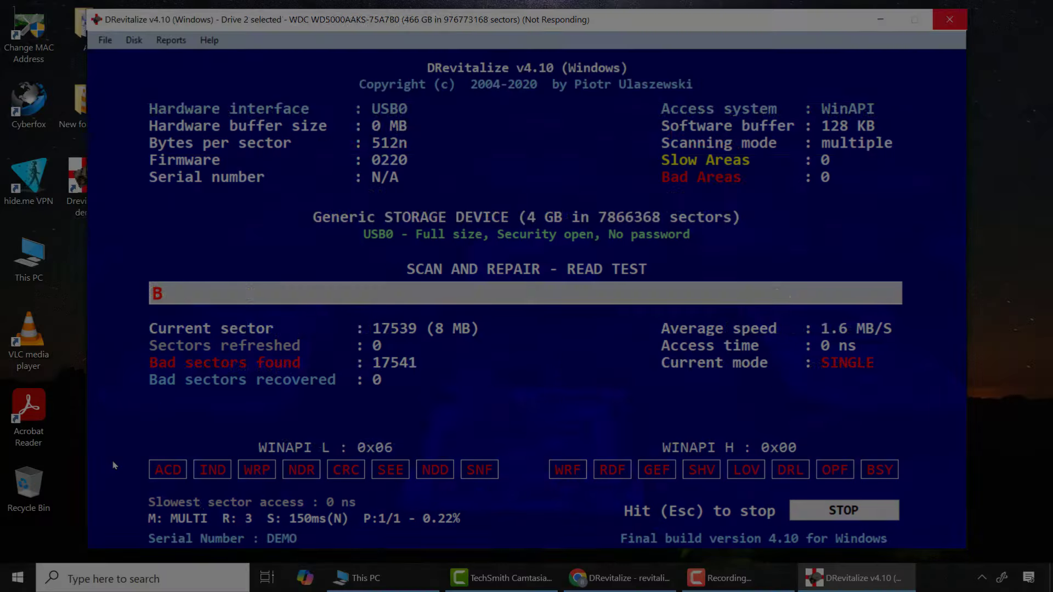
left_click(844, 510)
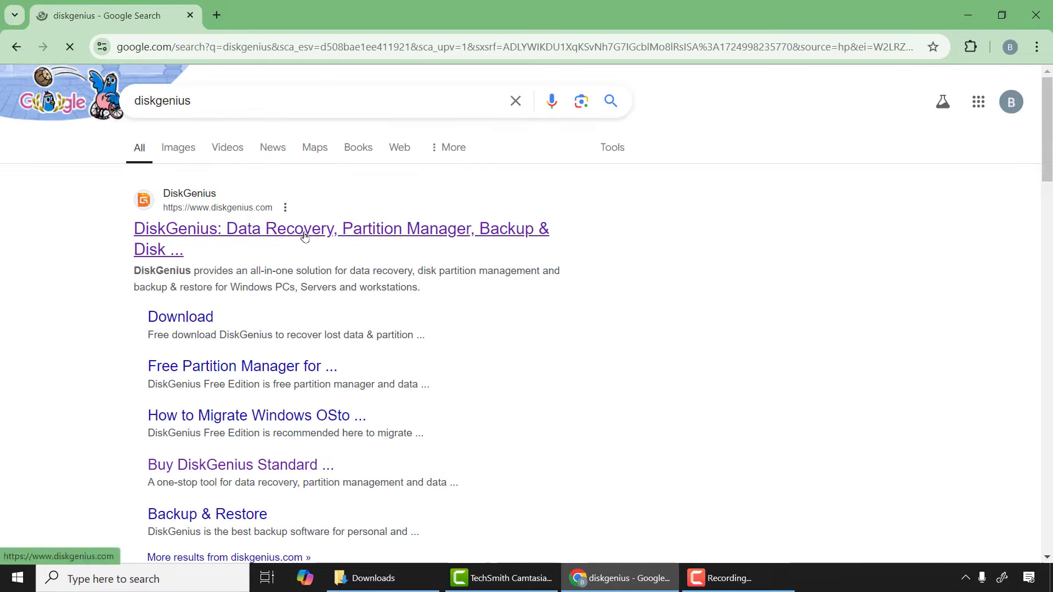
Open diskgenius.com from the top Google search result.
left_click(303, 228)
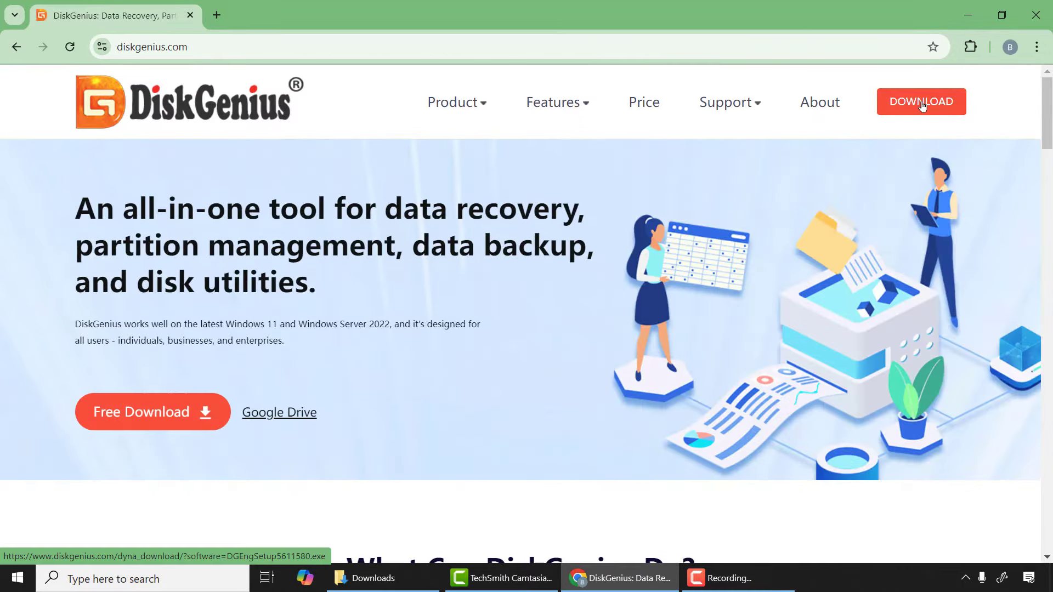
mouse_move(151, 413)
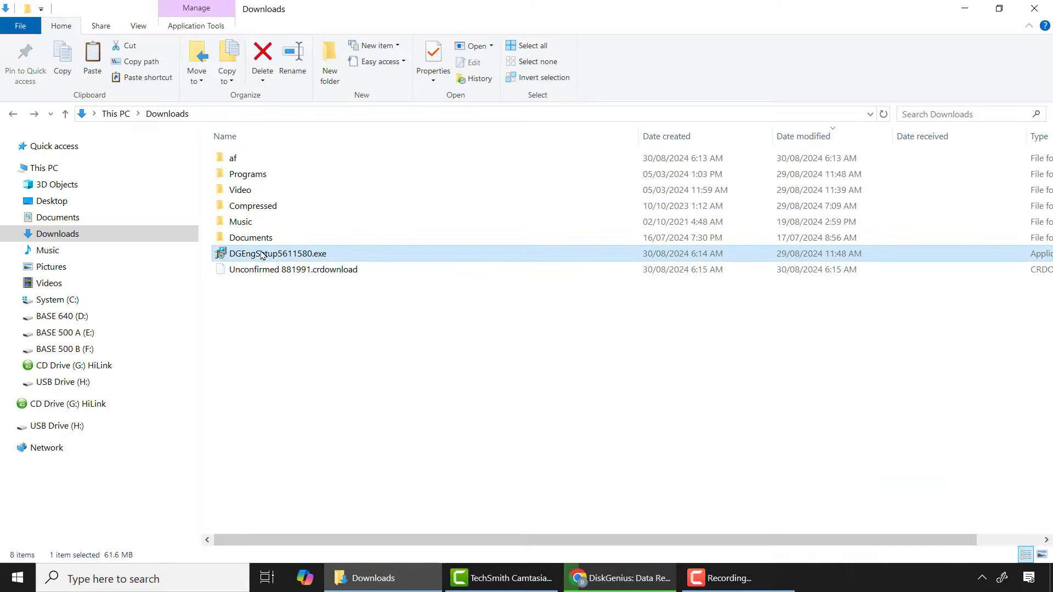
Run DGEngSetup5611580.exe, accept the license, and finish setup with Open Website unticked.
double_click(278, 254)
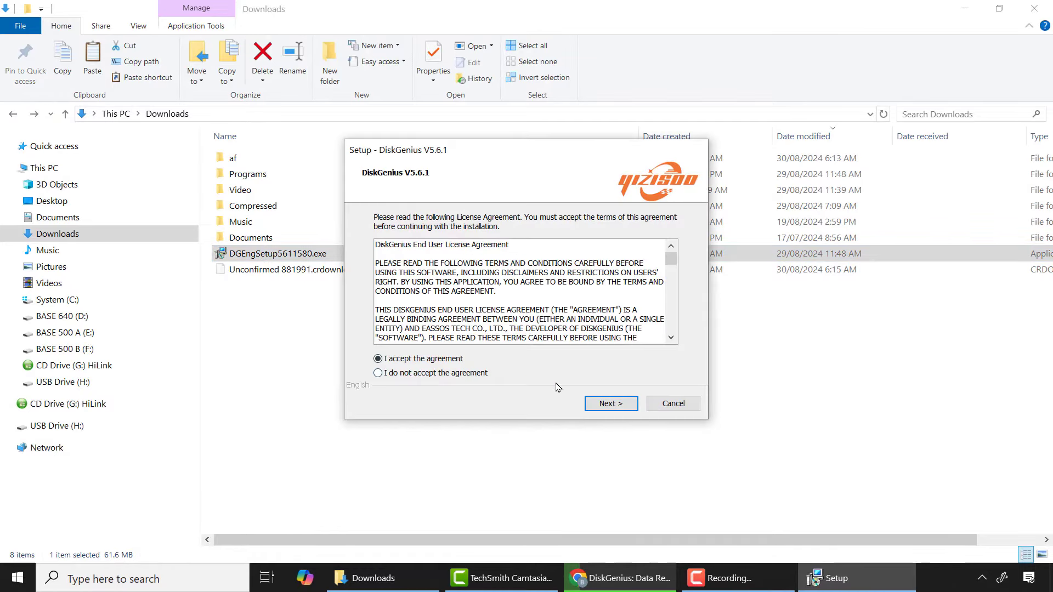
left_click(610, 403)
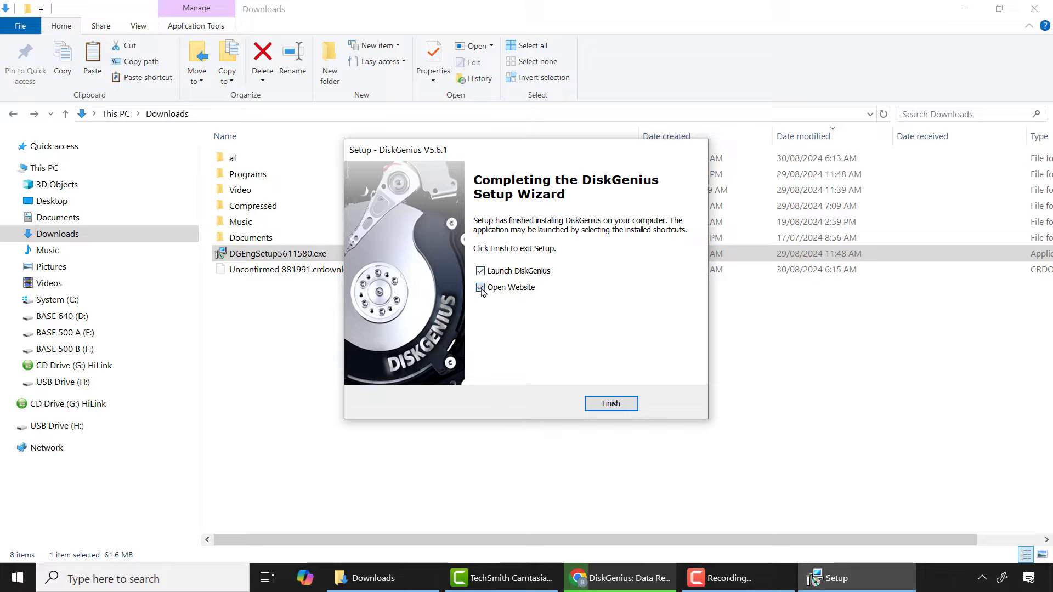
left_click(610, 404)
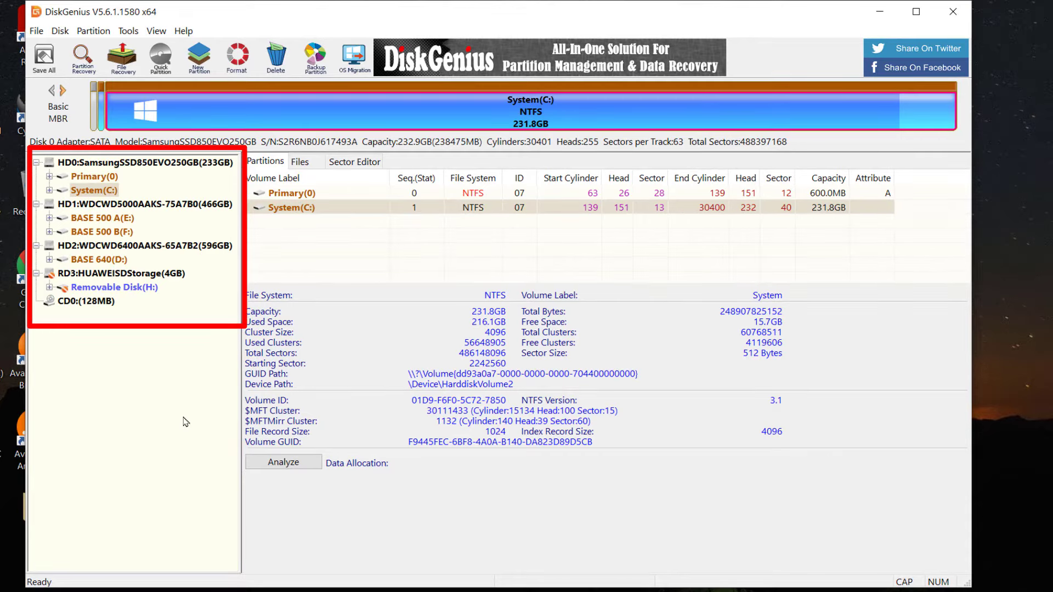
mouse_move(102, 296)
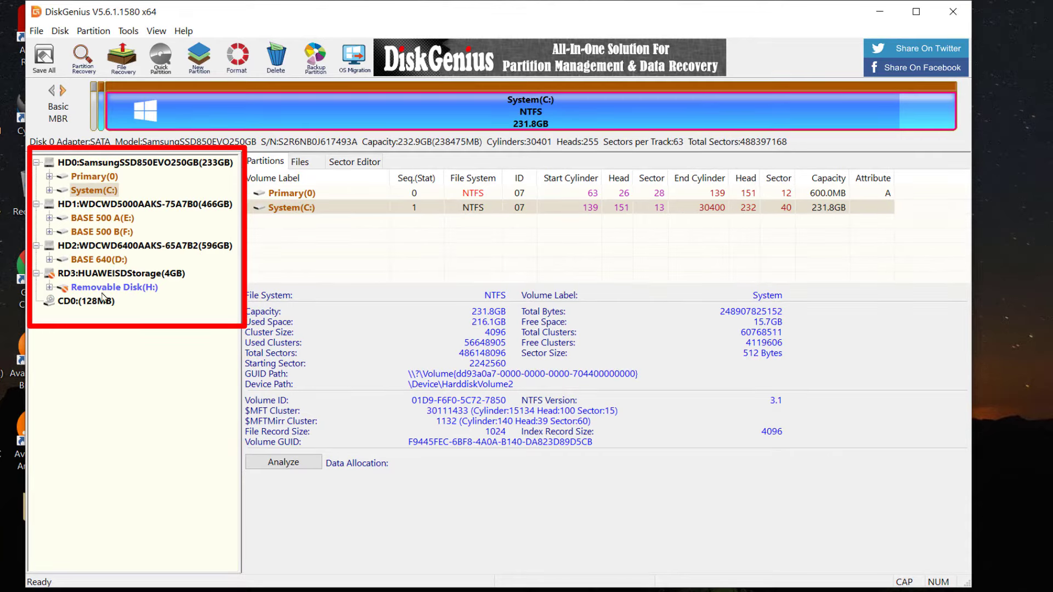
Start Verify Or Repair Bad Sectors on Removable Disk(H:) of the 4GB HUAWEI card.
left_click(114, 286)
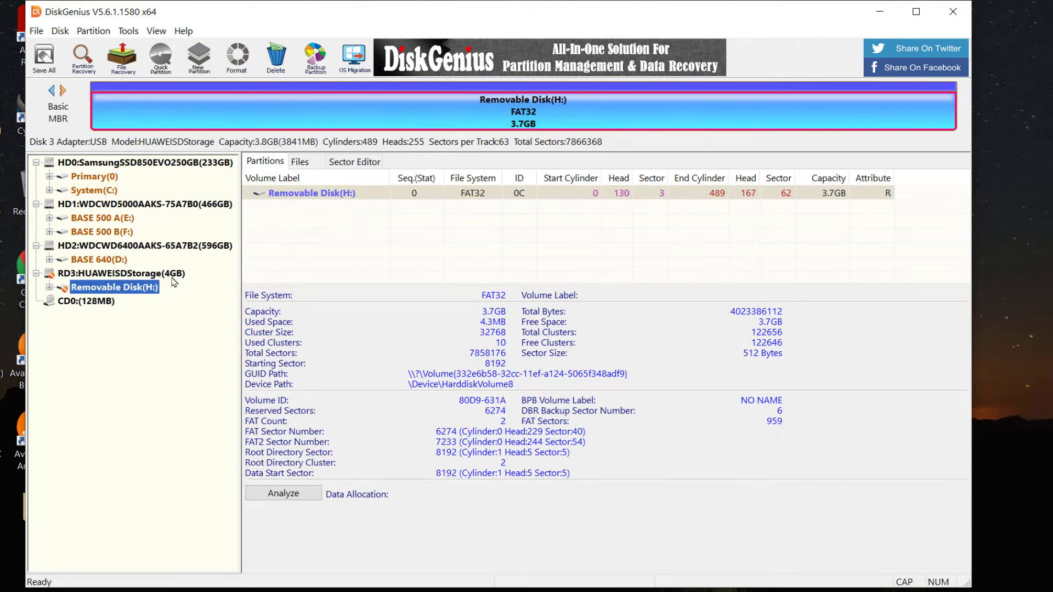
right_click(114, 287)
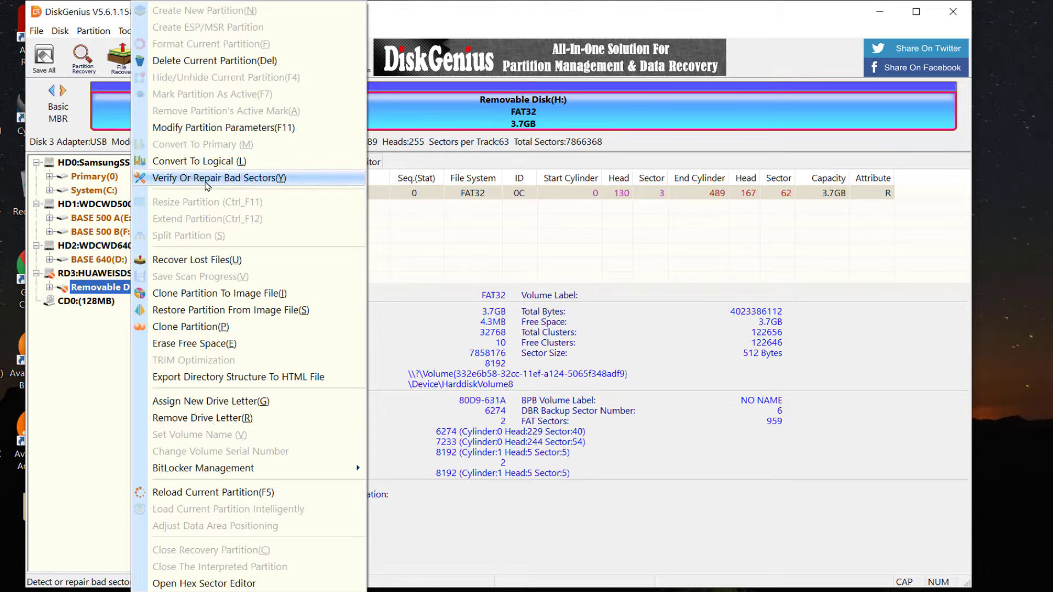
left_click(218, 177)
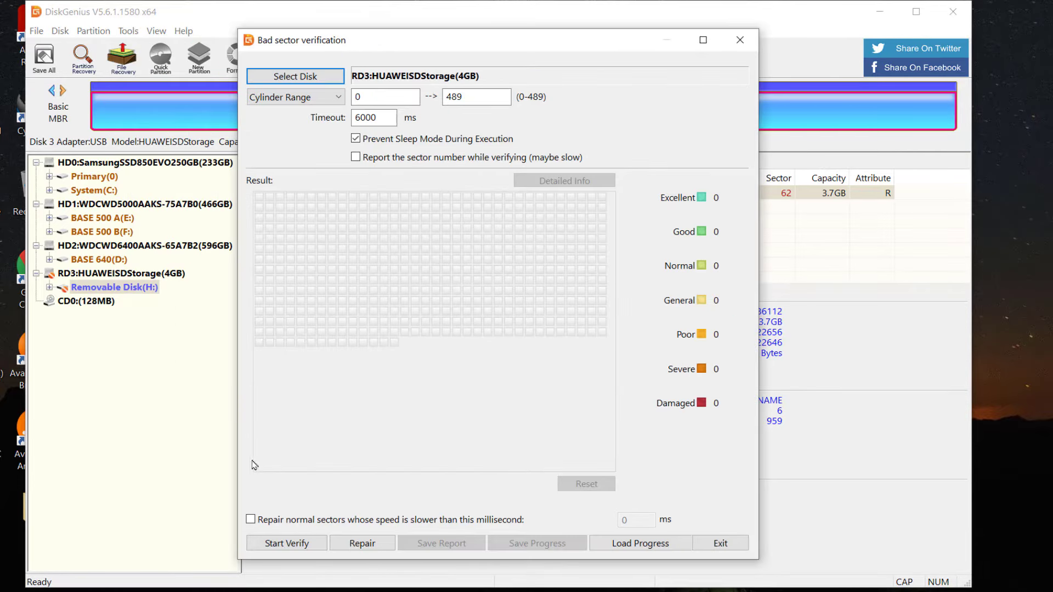
left_click(286, 543)
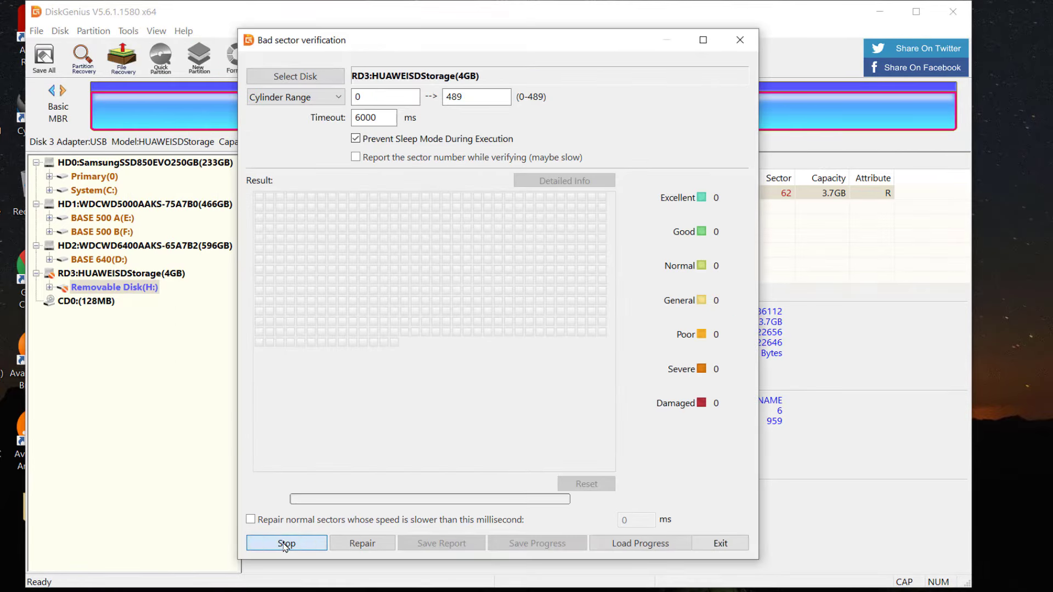
left_click(286, 543)
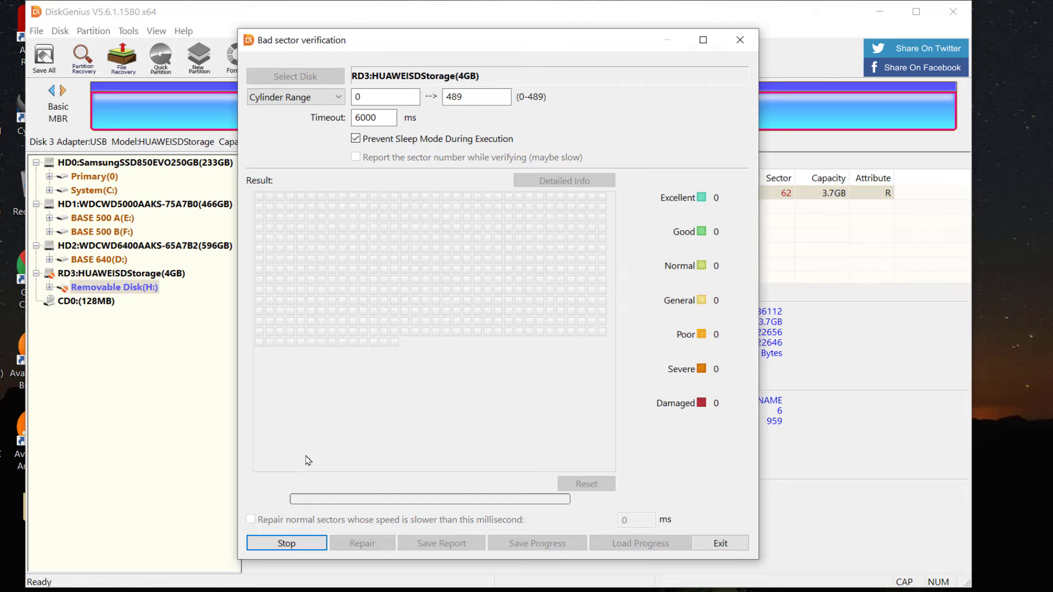
mouse_move(318, 460)
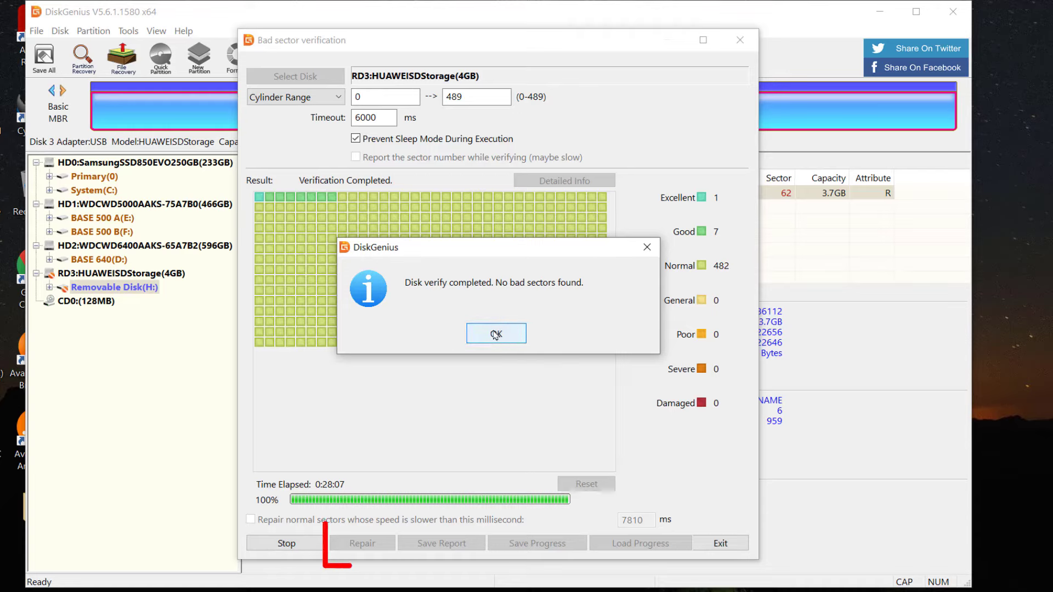
Acknowledge 'No bad sectors found' and close the Bad sector verification window.
left_click(496, 335)
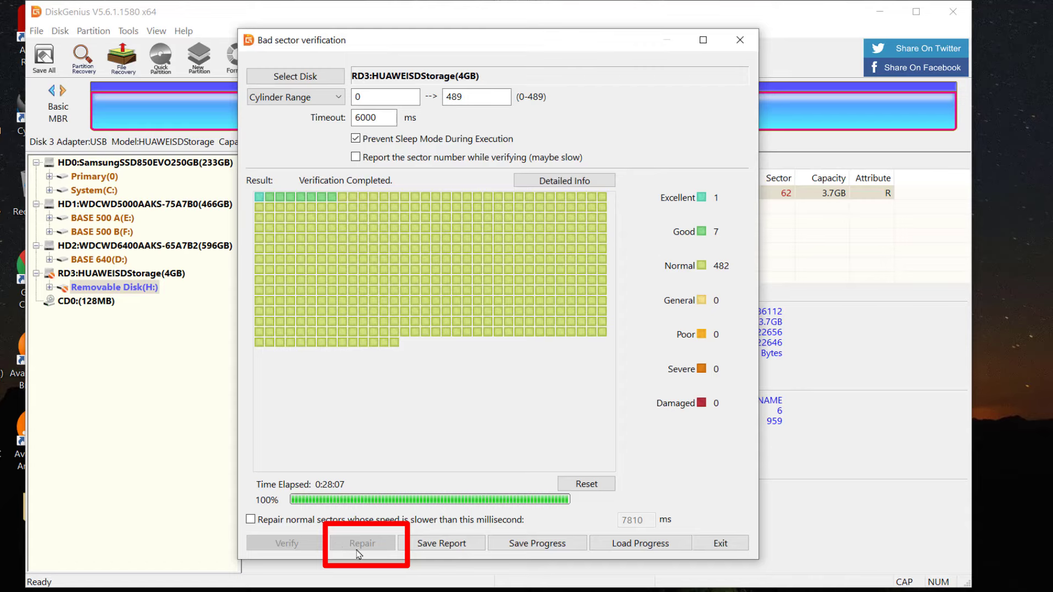
mouse_move(424, 377)
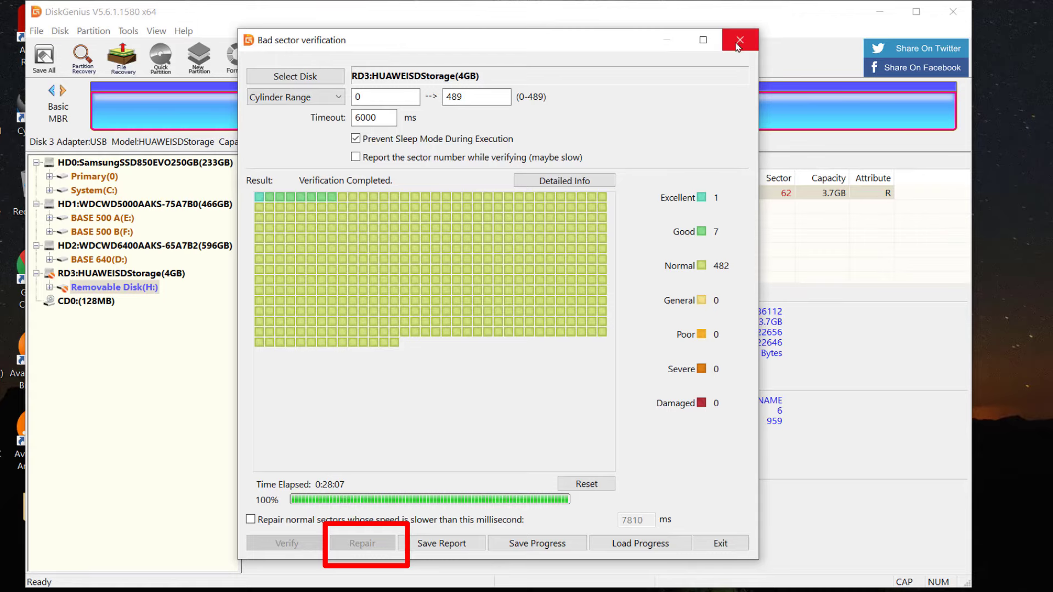
mouse_move(740, 40)
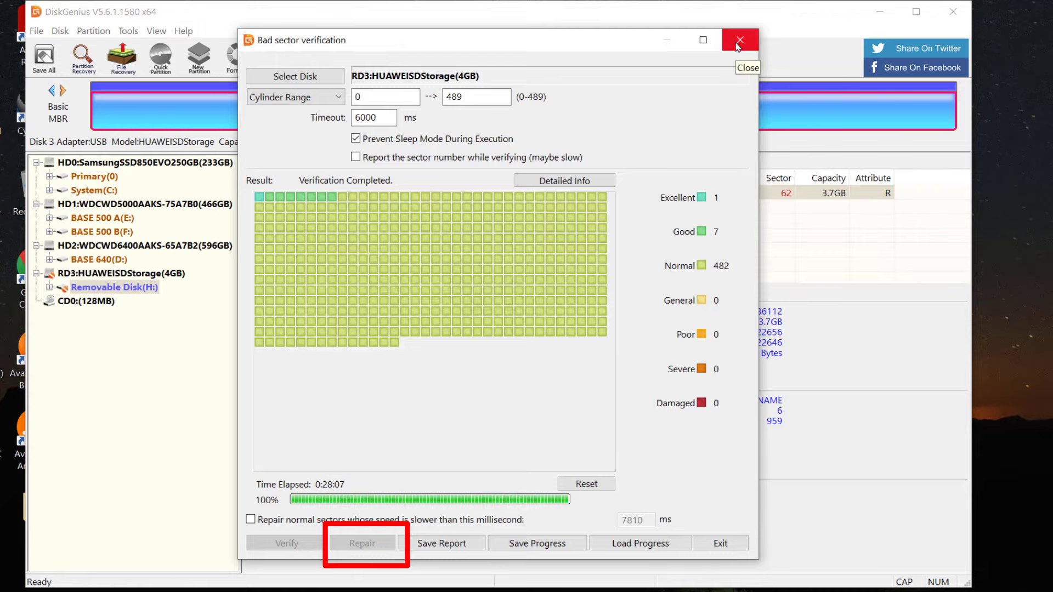
left_click(740, 39)
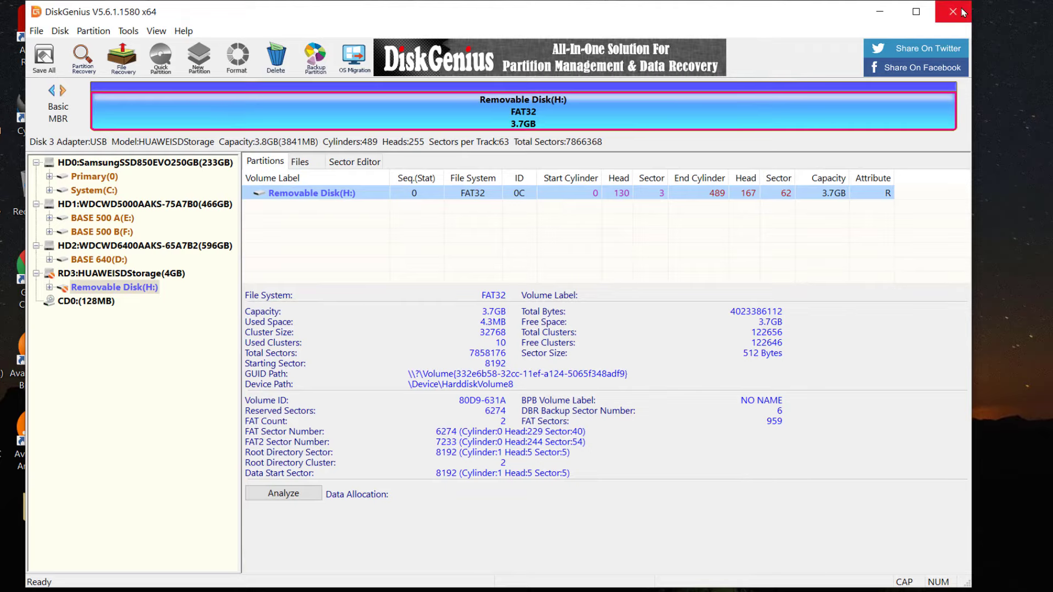
left_click(954, 12)
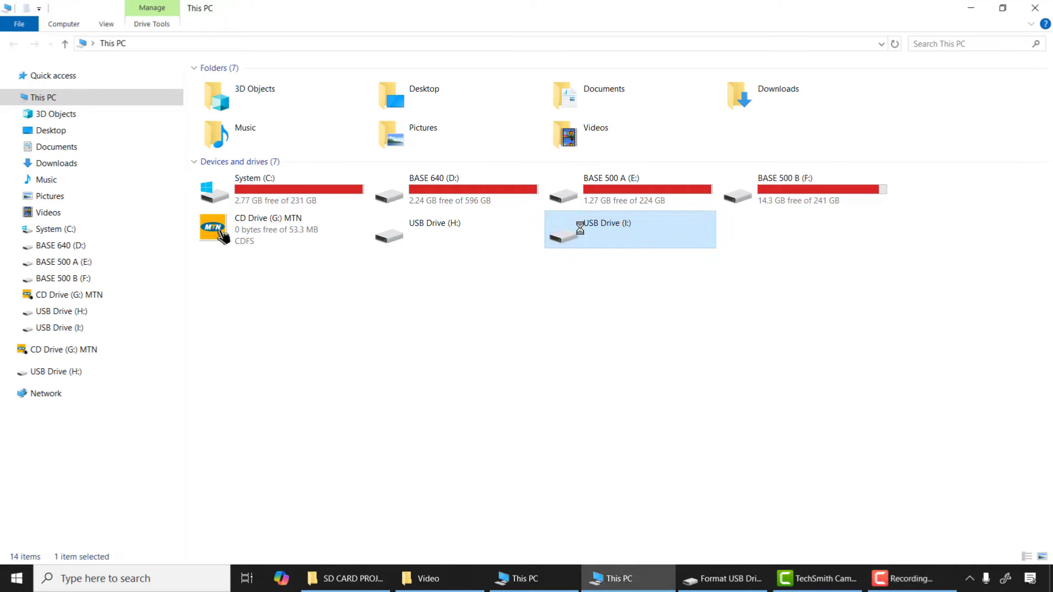
Try formatting USB Drive (I:) as FAT32, confirming erasure, until the write-protected error appears.
right_click(629, 229)
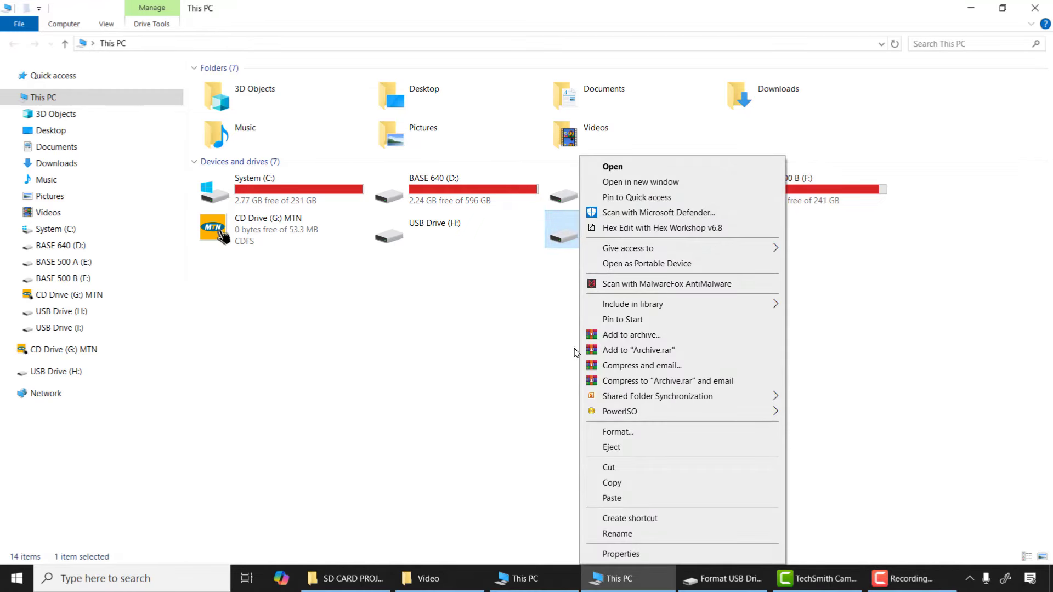
left_click(618, 432)
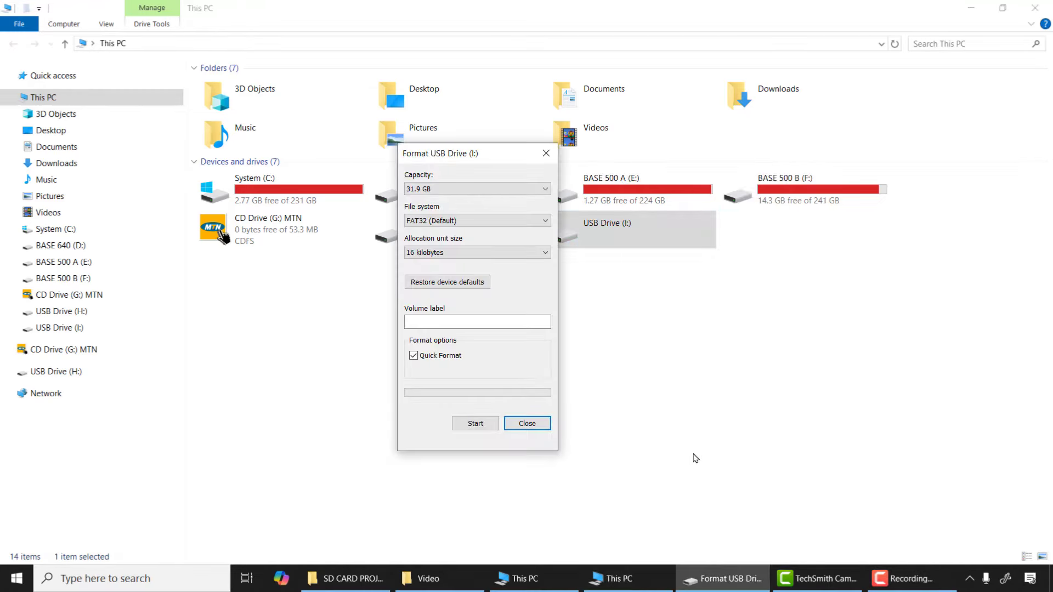
left_click(475, 423)
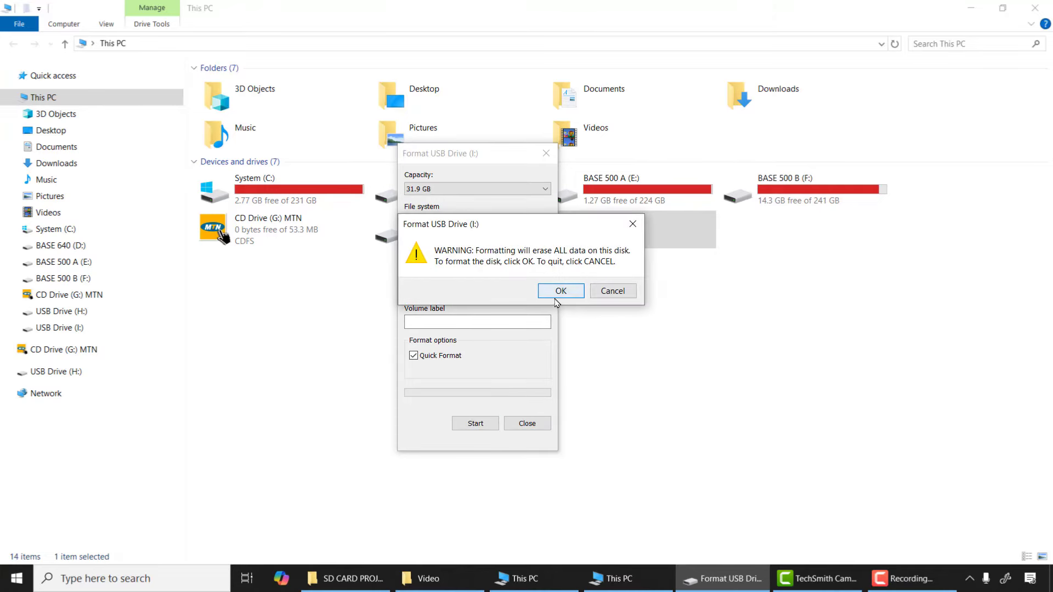
left_click(561, 291)
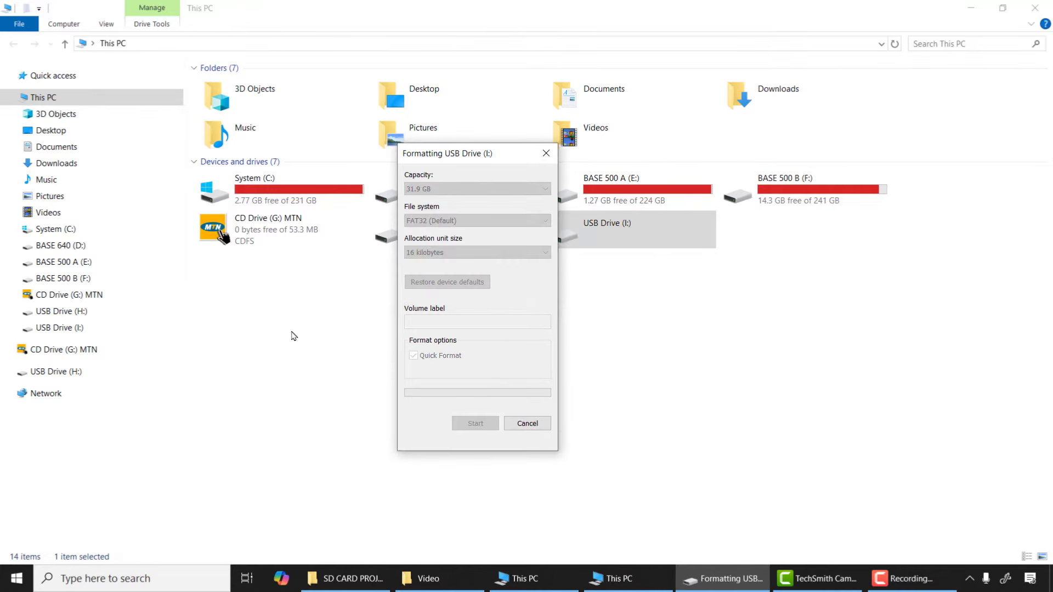
left_click(475, 423)
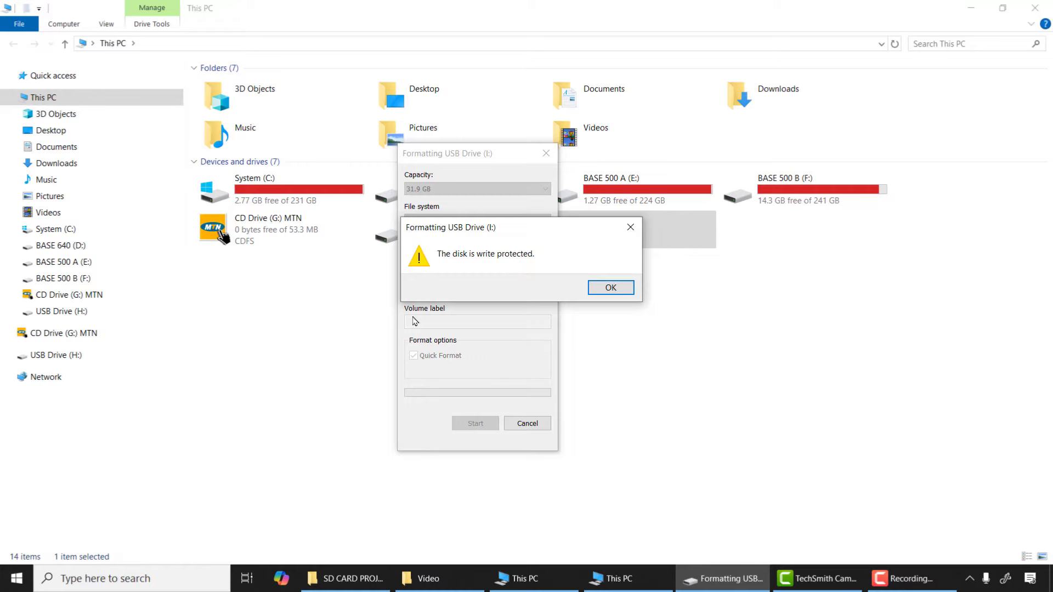
mouse_move(533, 289)
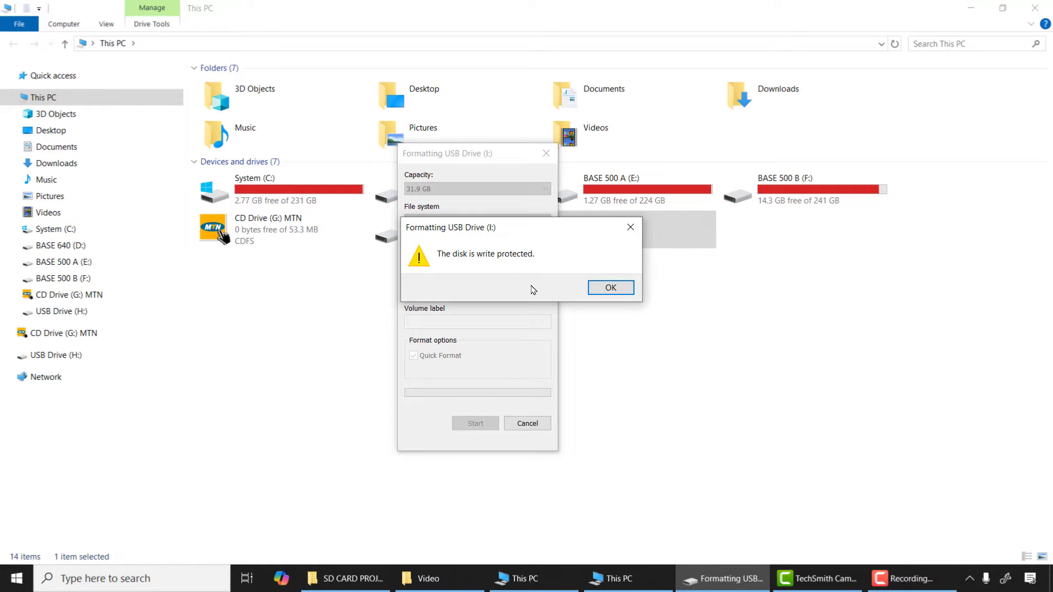
mouse_move(283, 383)
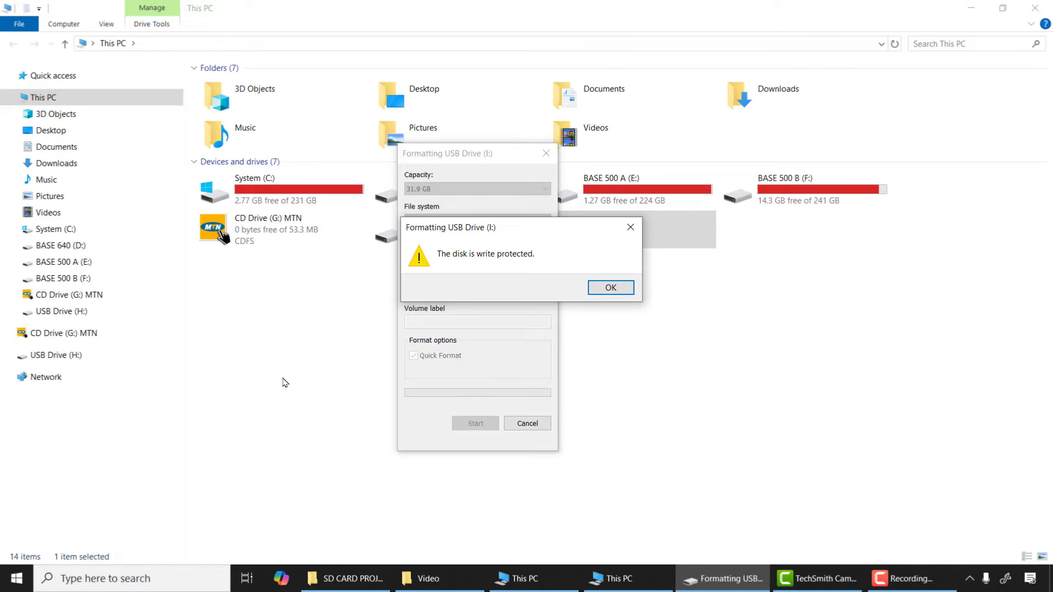
Dismiss the 'The disk is write protected' error message.
left_click(610, 288)
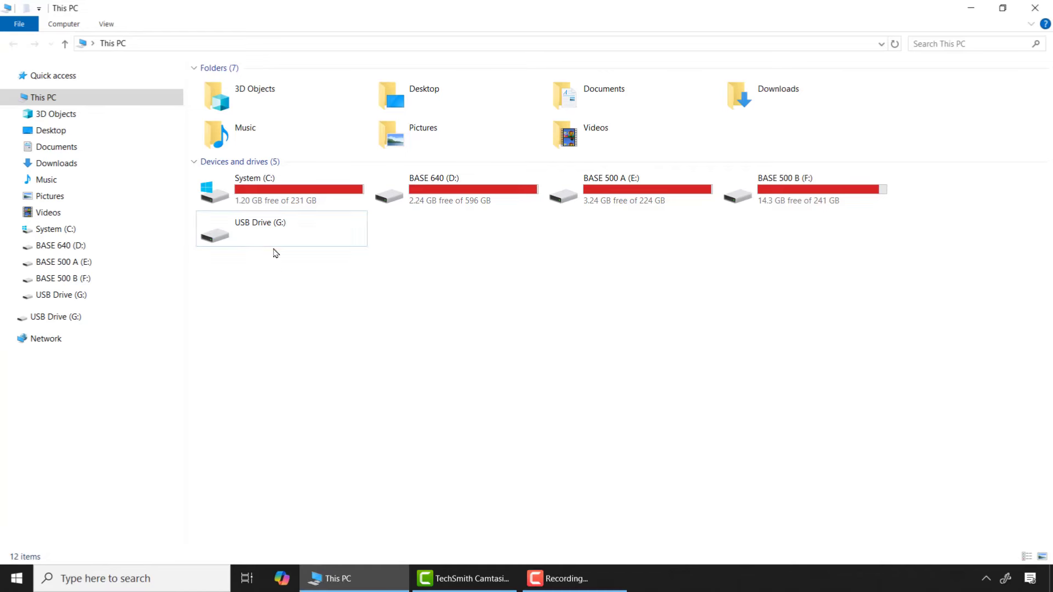
Quick-format USB Drive (G:) as FAT32, confirming the data-erase warning and completion.
right_click(259, 228)
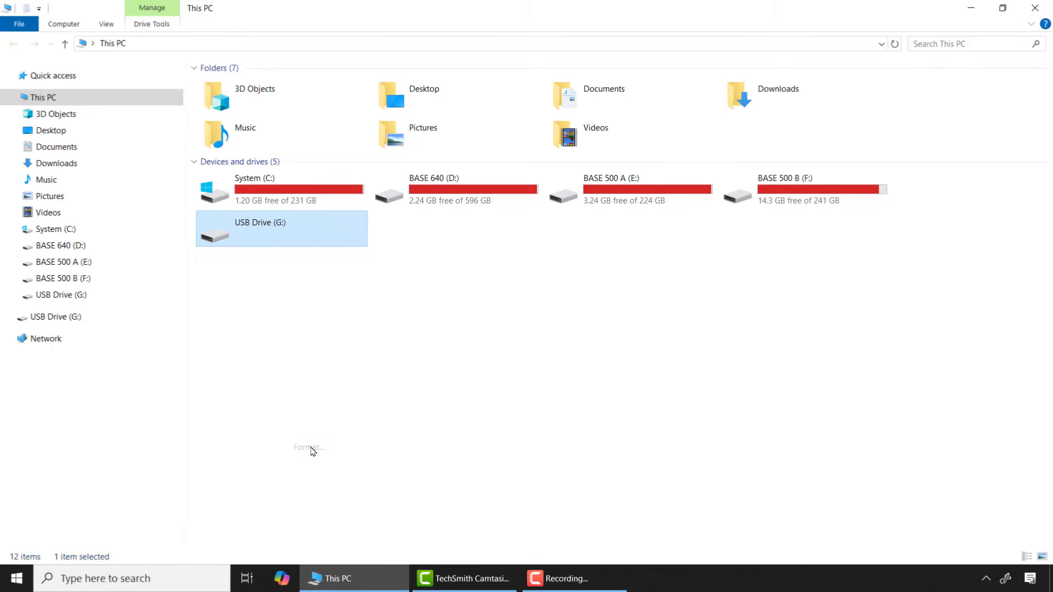
left_click(308, 448)
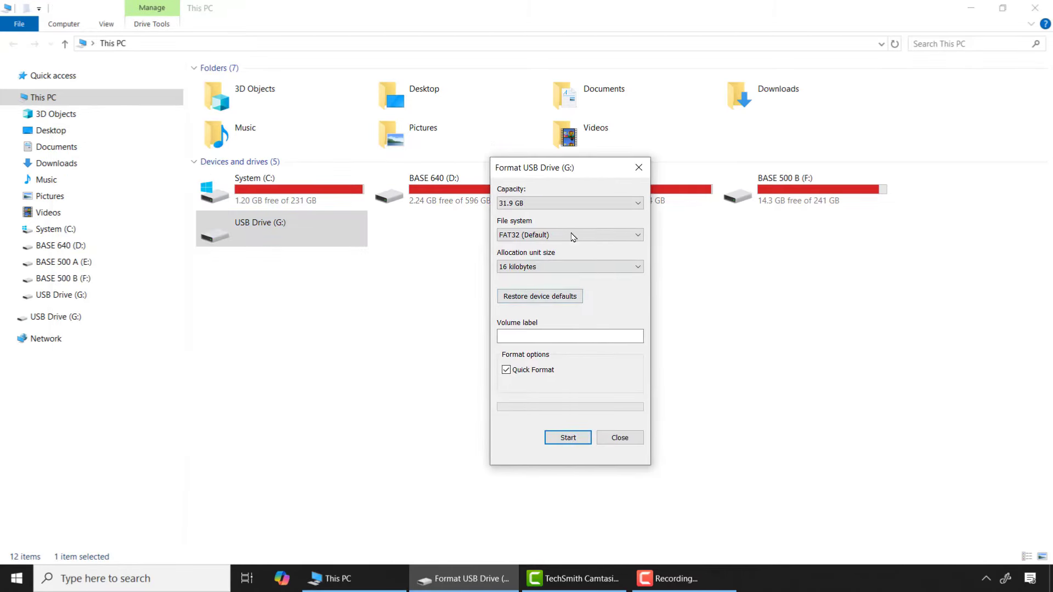
left_click(568, 437)
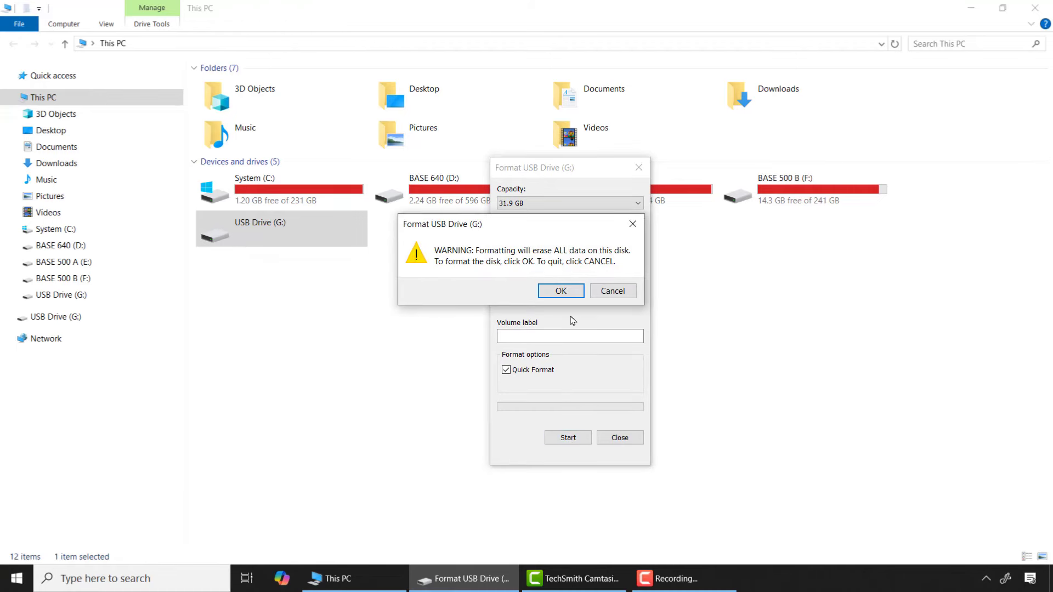
left_click(561, 290)
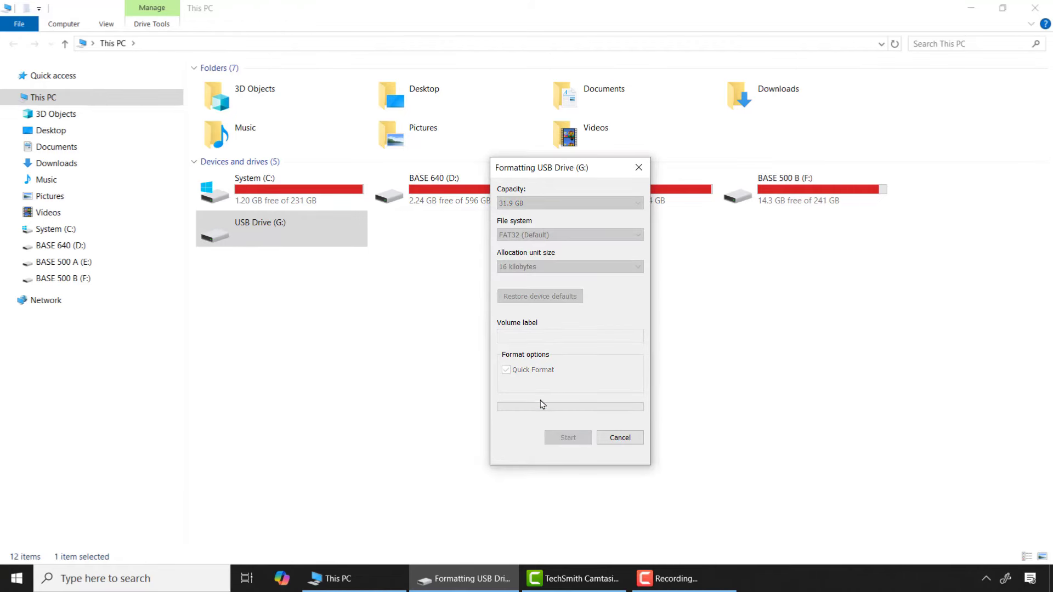
mouse_move(622, 375)
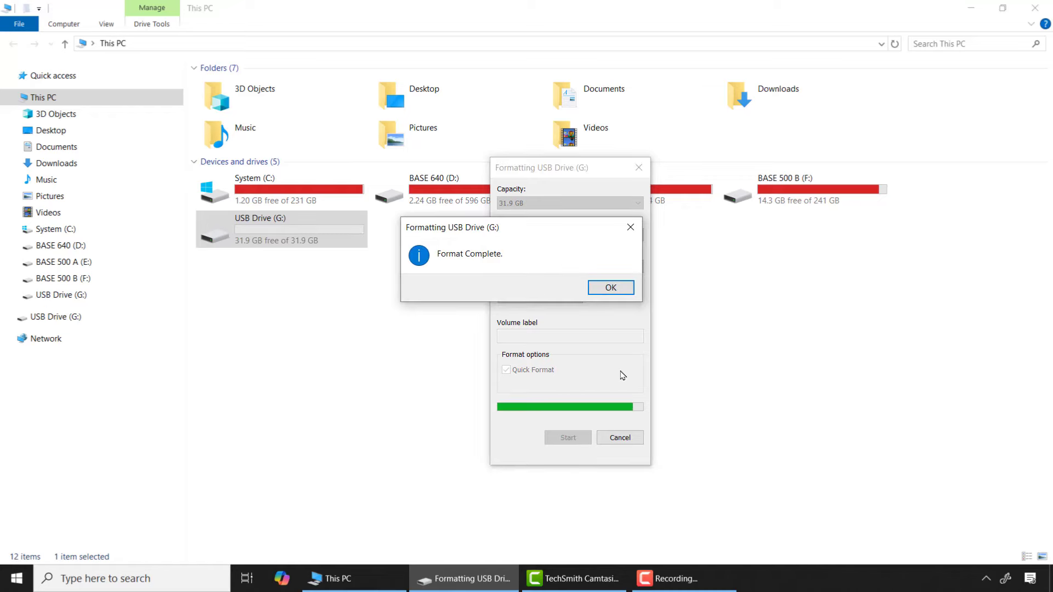
left_click(610, 287)
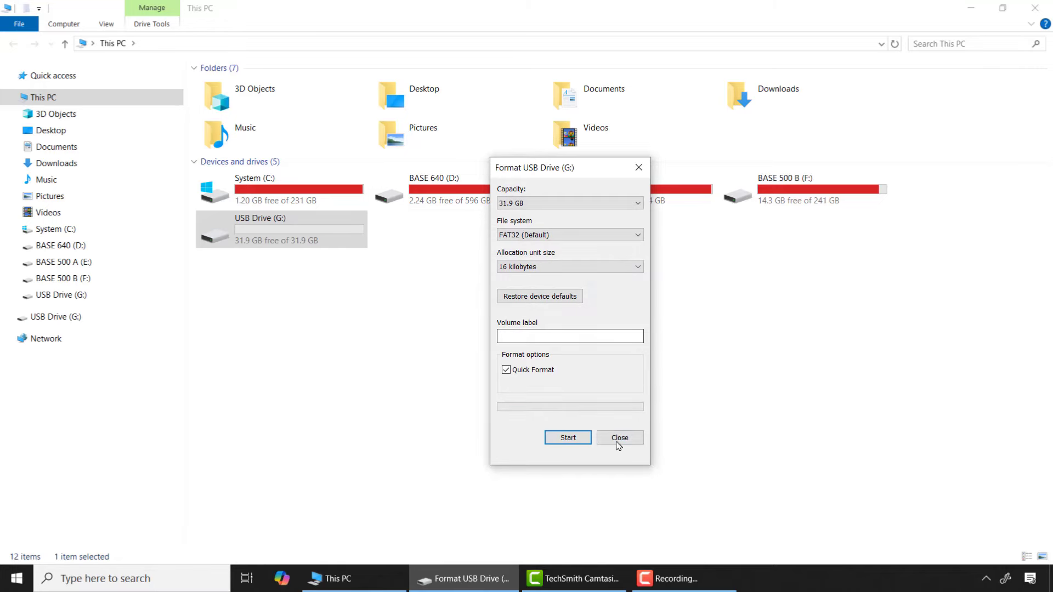
left_click(619, 438)
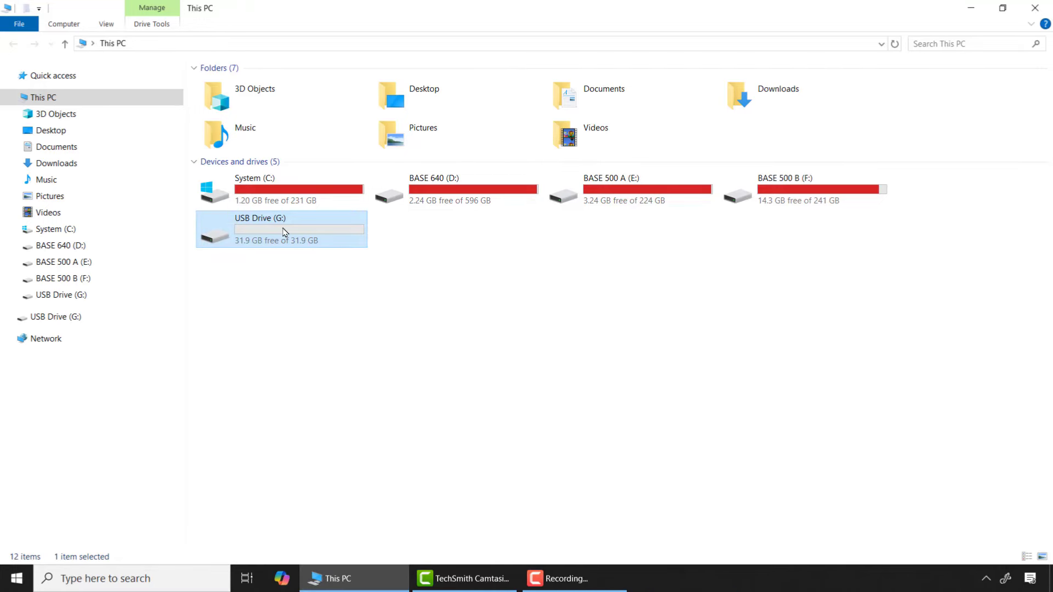
Open the empty USB Drive (G:) and view its Properties showing FAT32 with 31.9 GB free.
double_click(282, 230)
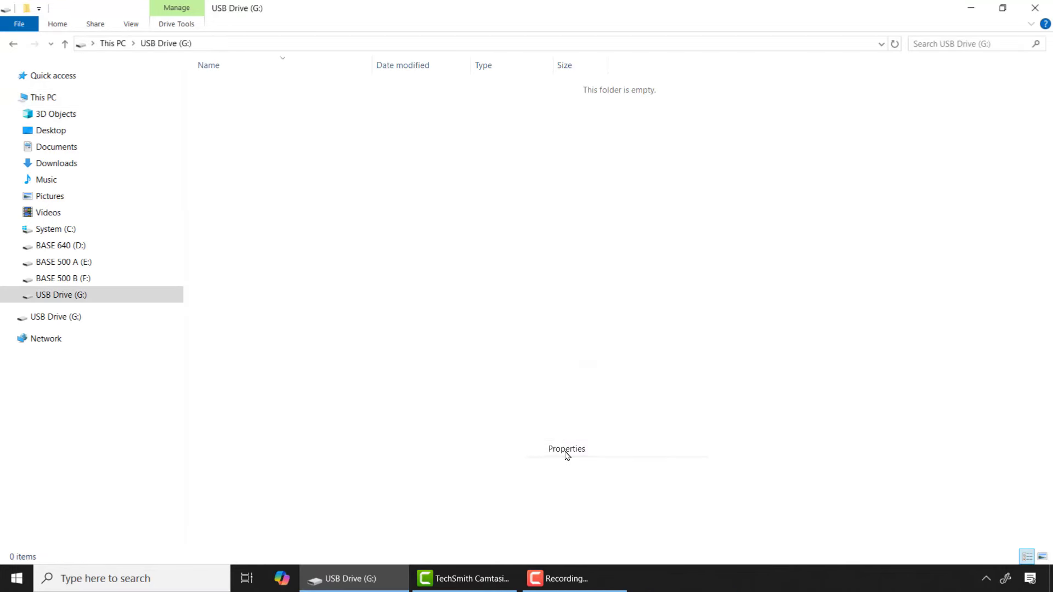
left_click(566, 448)
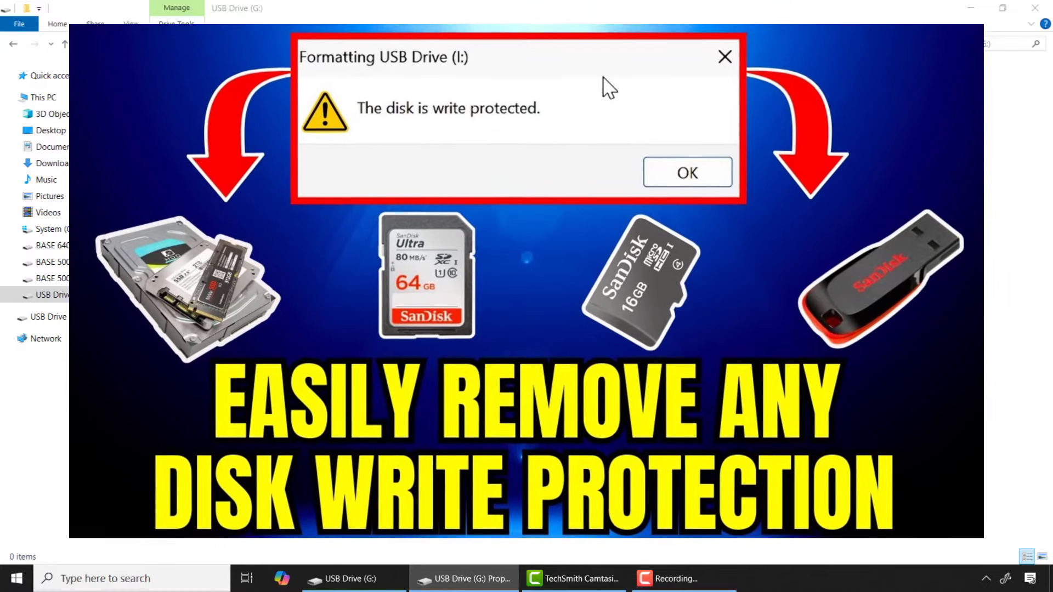
left_click(685, 173)
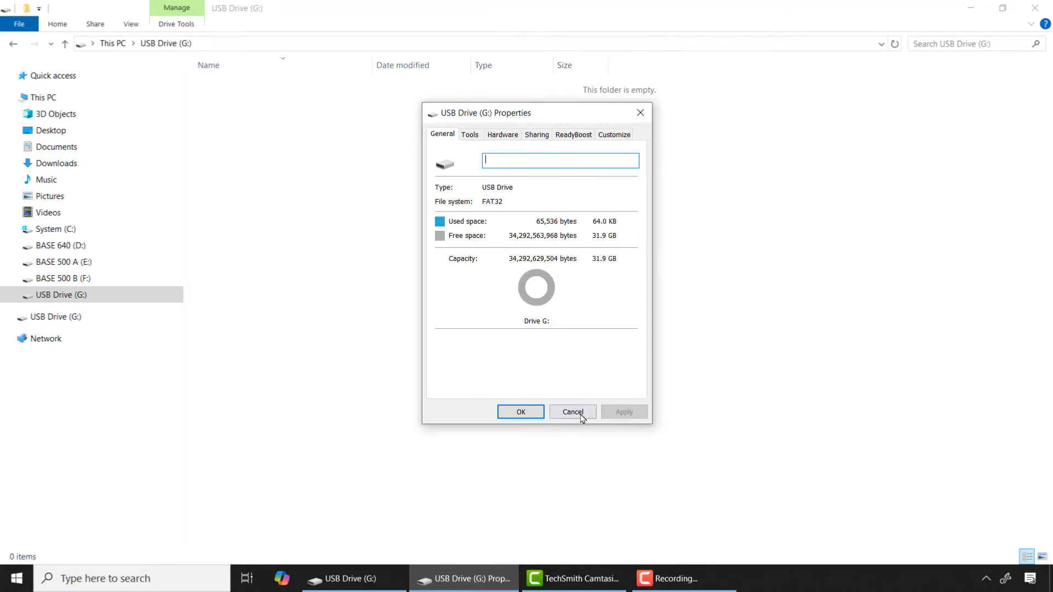